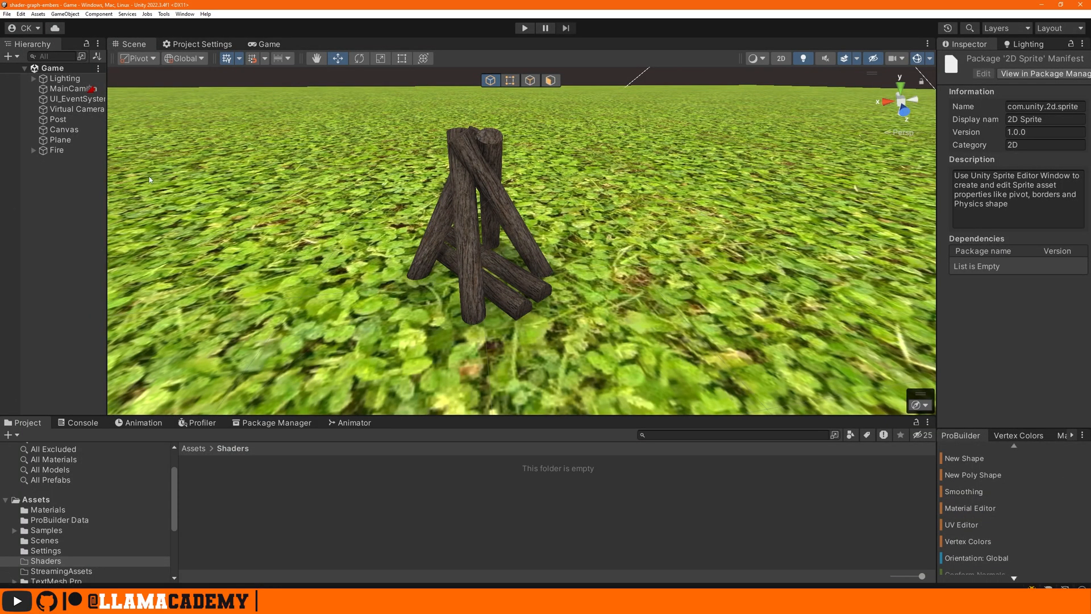
Step: Expand the Fire object in the Hierarchy to reveal its six log pieces
{"action": "left_click", "coordinate": [35, 150]}
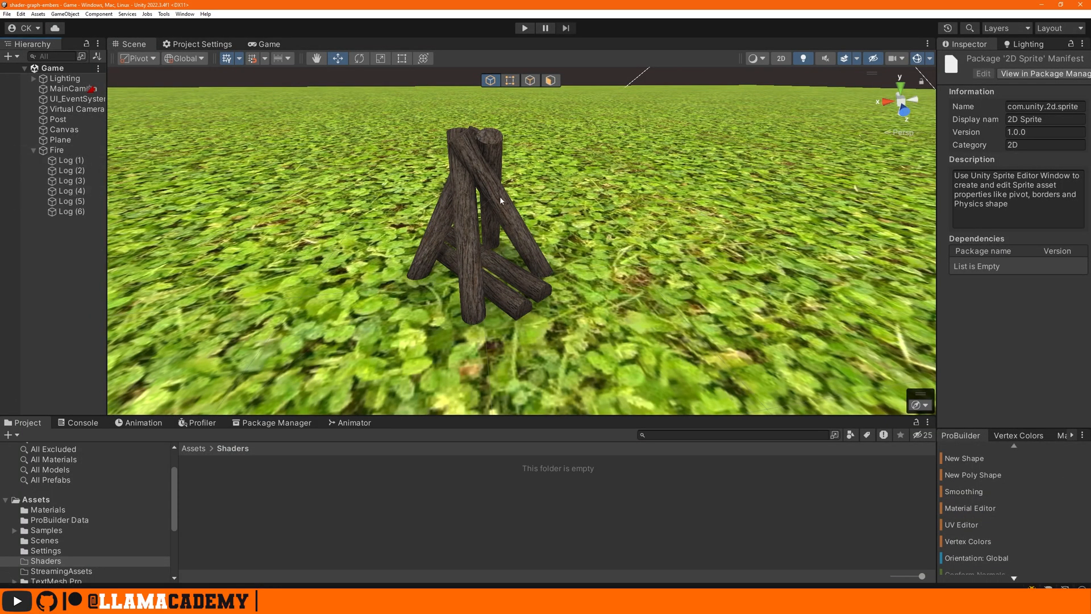
{"action": "mouse_move", "coordinate": [523, 237]}
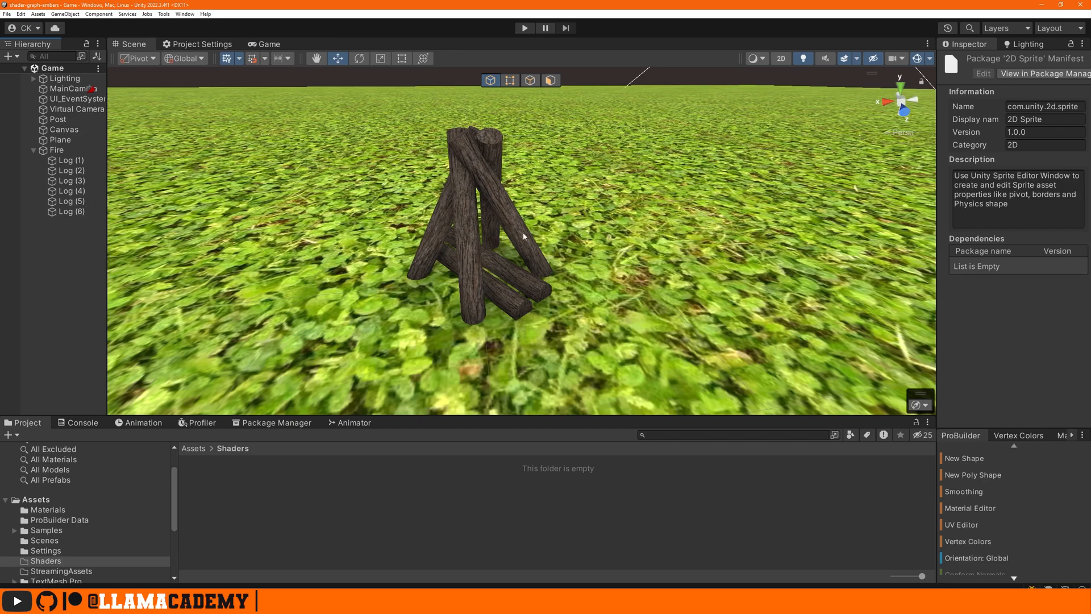
{"action": "mouse_move", "coordinate": [215, 369]}
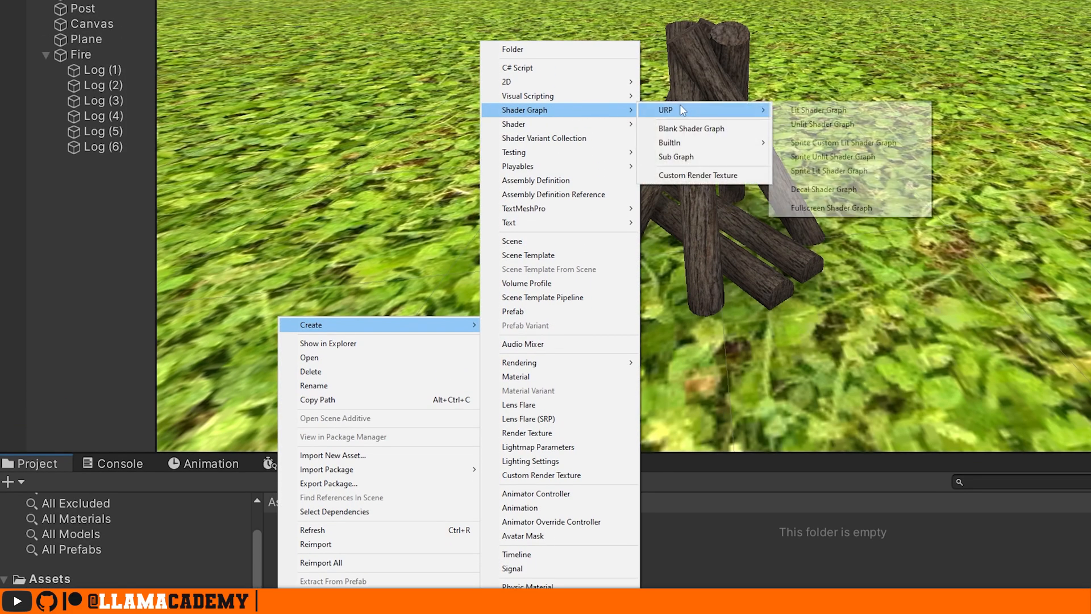
Step: Create a Lit URP Shader Graph named Embers and open it for editing
{"action": "left_click", "coordinate": [817, 111]}
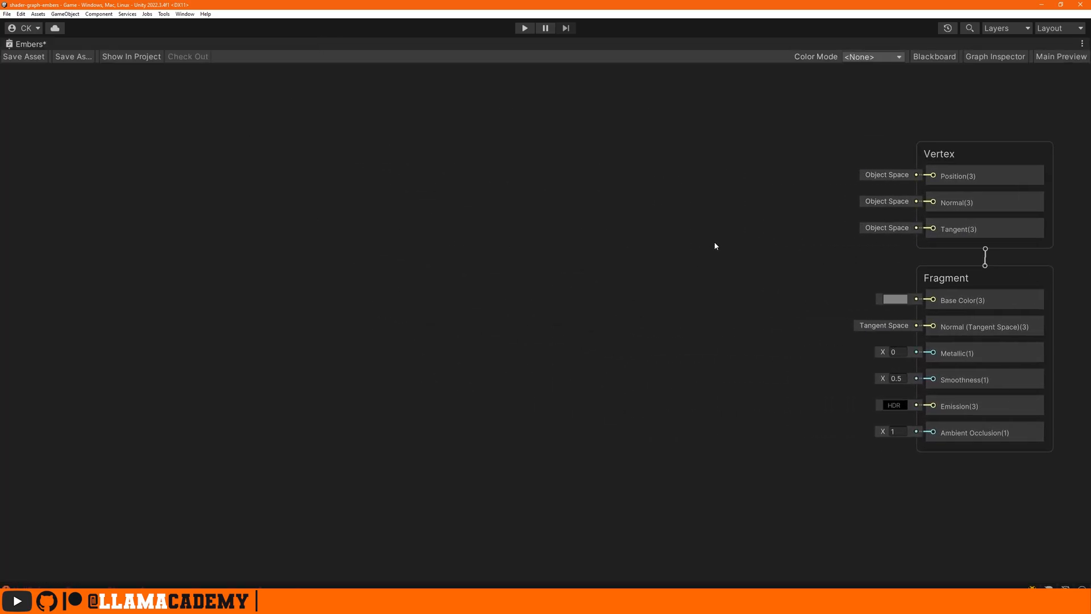
Step: Add Blackboard properties: Speed and CellDensity floats, BaseColor color, and Direction Vector2
{"action": "left_click", "coordinate": [935, 57]}
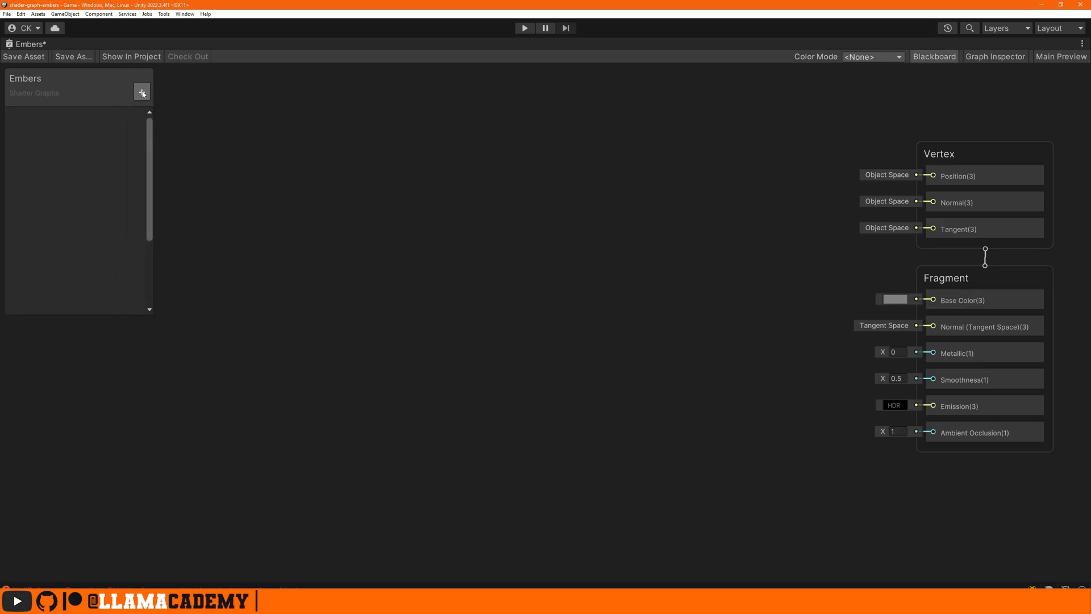
{"action": "left_click", "coordinate": [141, 91]}
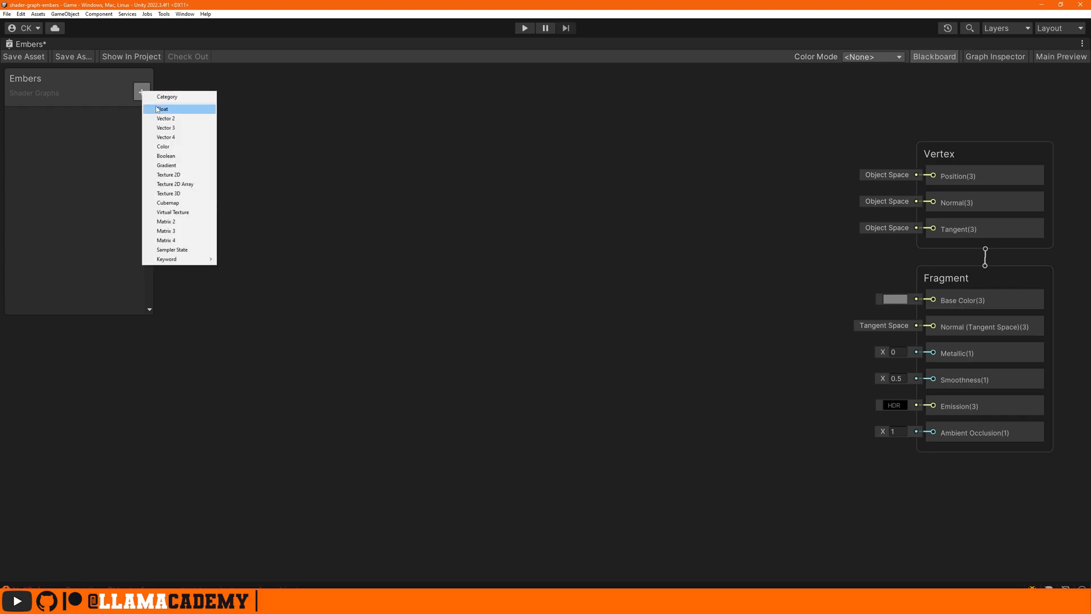
{"action": "left_click", "coordinate": [163, 109]}
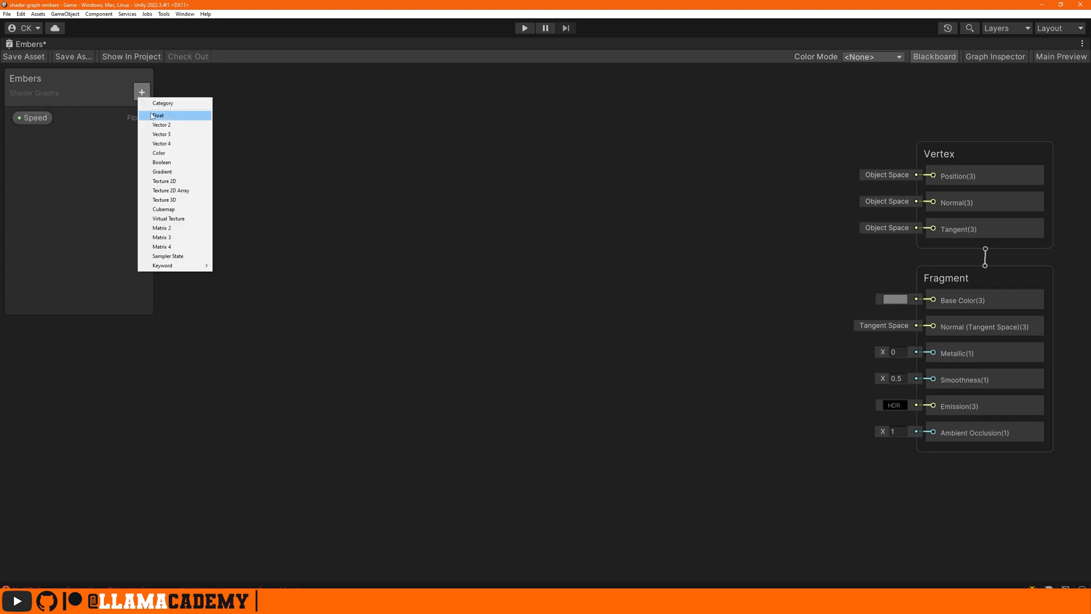
{"action": "left_click", "coordinate": [158, 116]}
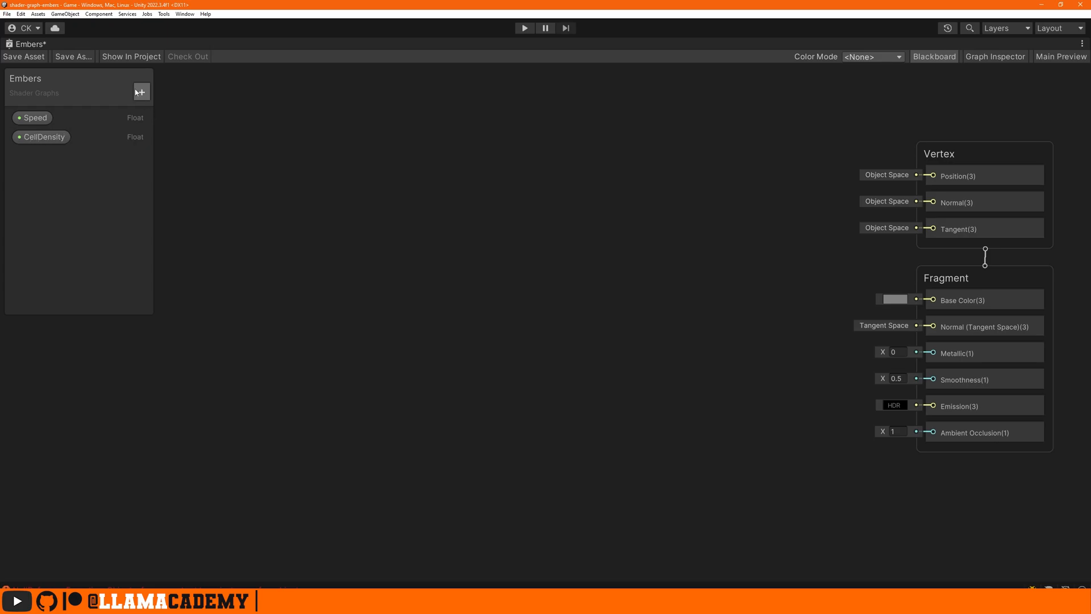
{"action": "left_click", "coordinate": [141, 91]}
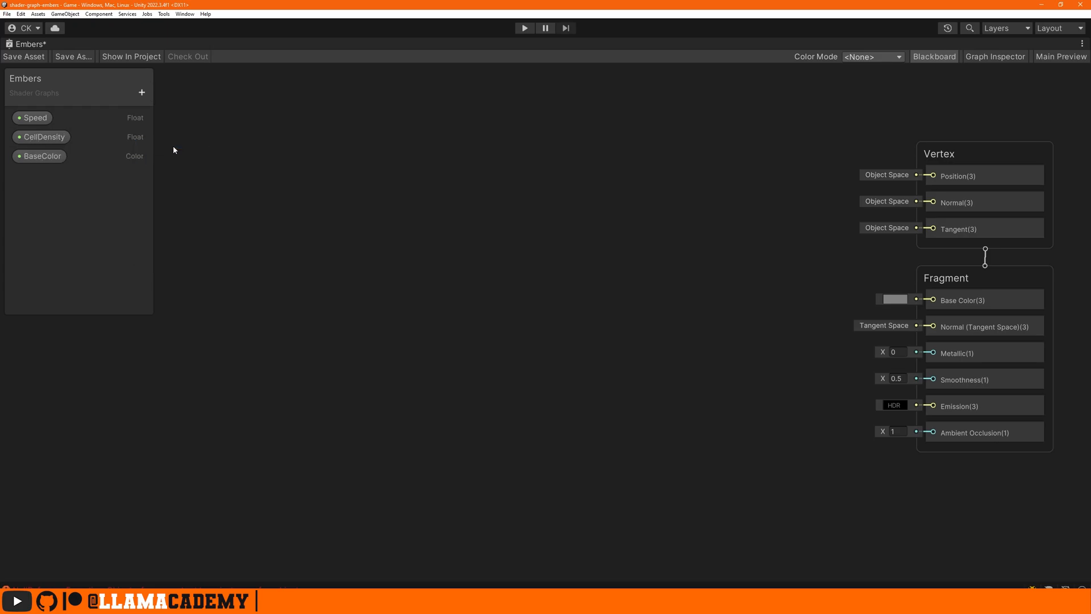
{"action": "type", "text": "Direction"}
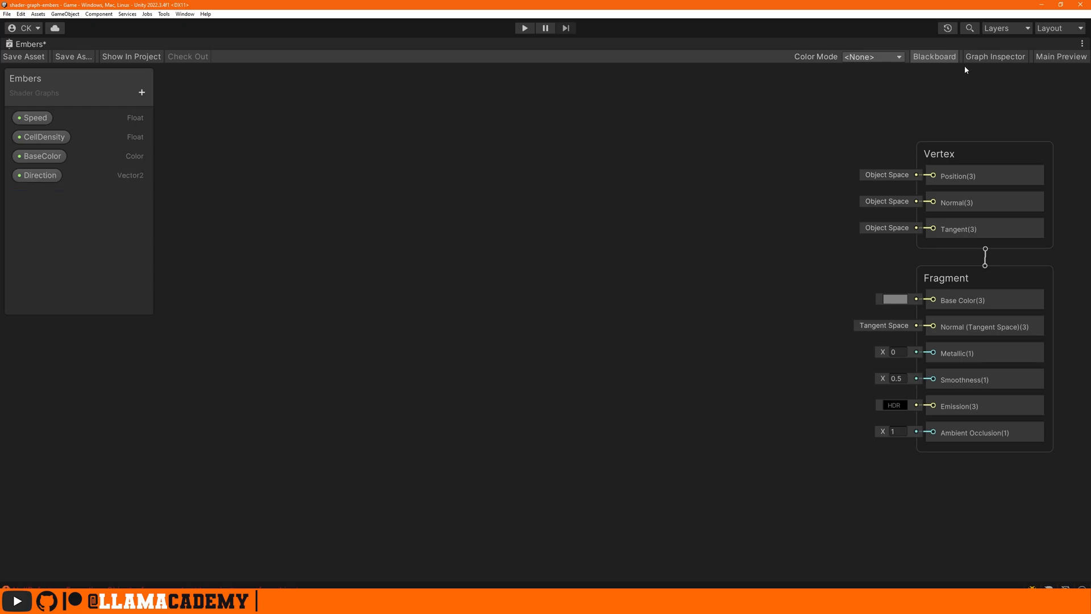
Step: In Graph Settings make the surface Transparent rendering both faces, then move to Node Settings
{"action": "left_click", "coordinate": [995, 56]}
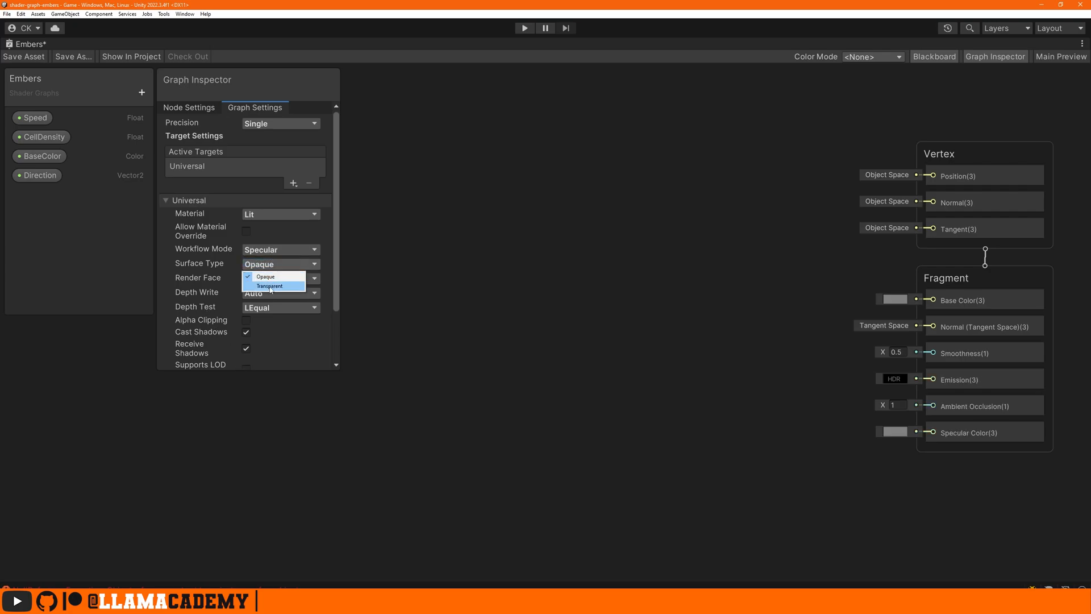
{"action": "left_click", "coordinate": [269, 286]}
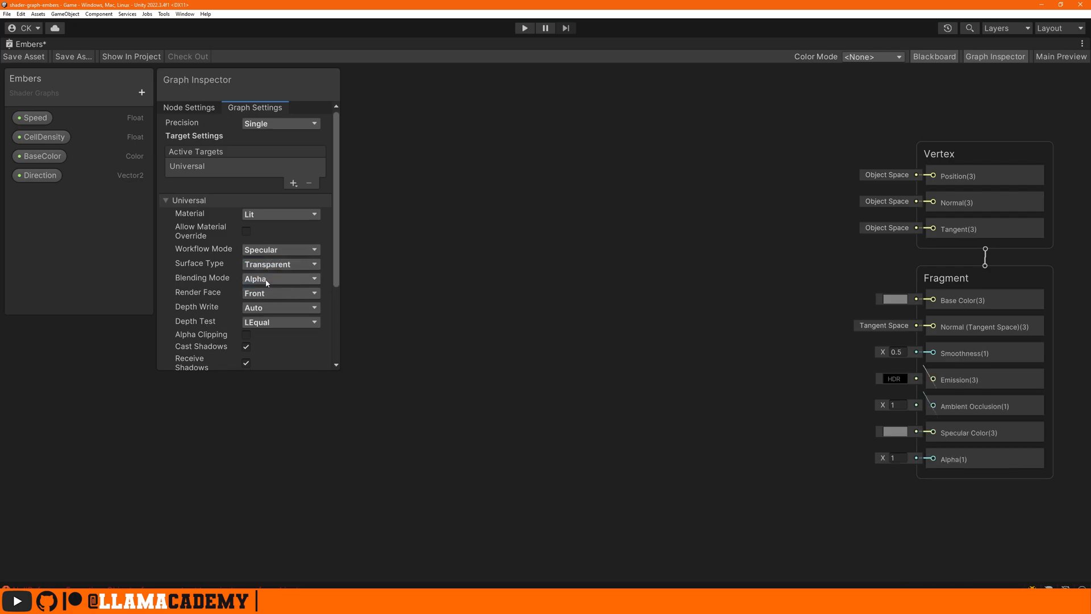
{"action": "left_click", "coordinate": [279, 321]}
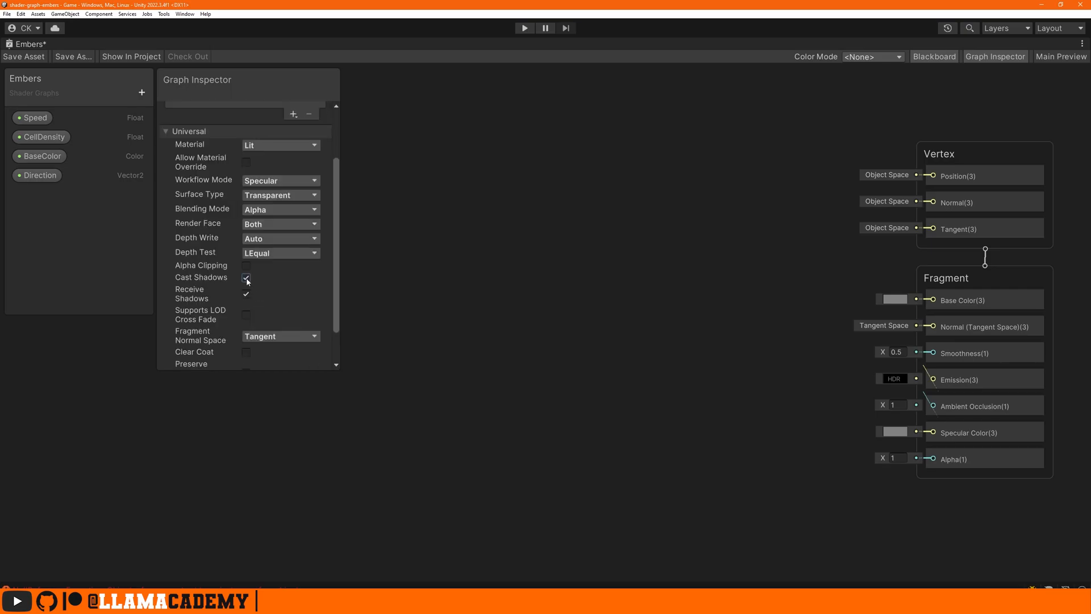
{"action": "left_click", "coordinate": [188, 107]}
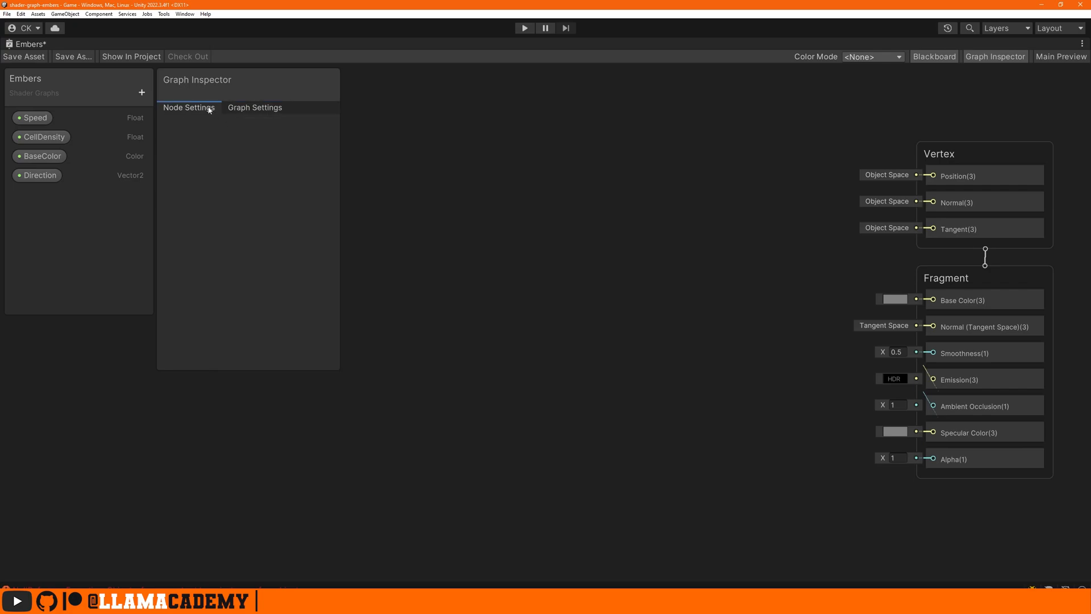
Step: Review Speed and CellDensity, then make BaseColor an HDR orange at intensity 2
{"action": "left_click", "coordinate": [33, 117]}
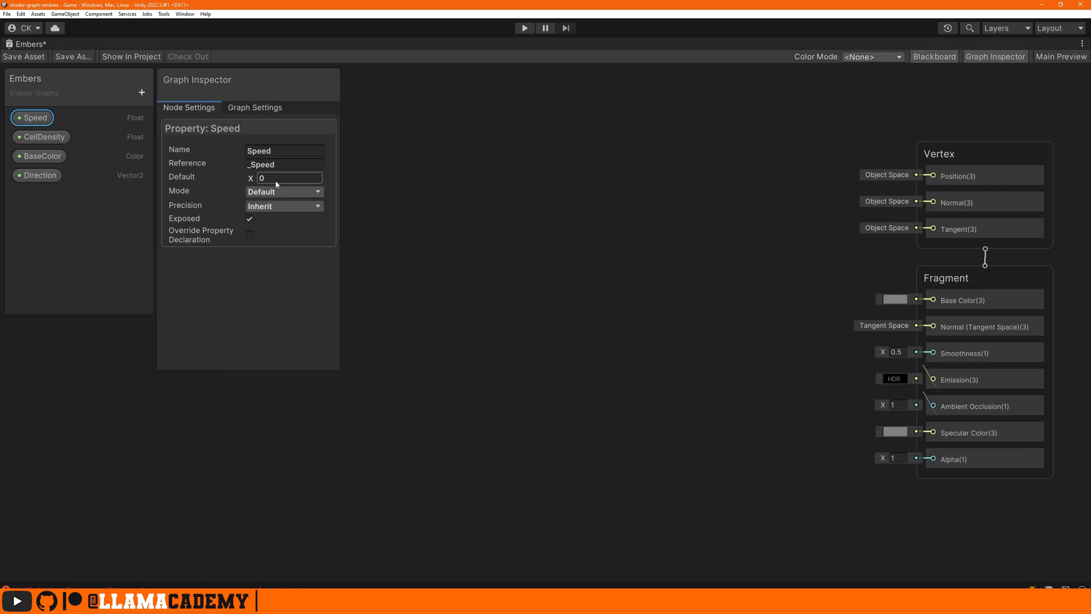
{"action": "left_click", "coordinate": [41, 136]}
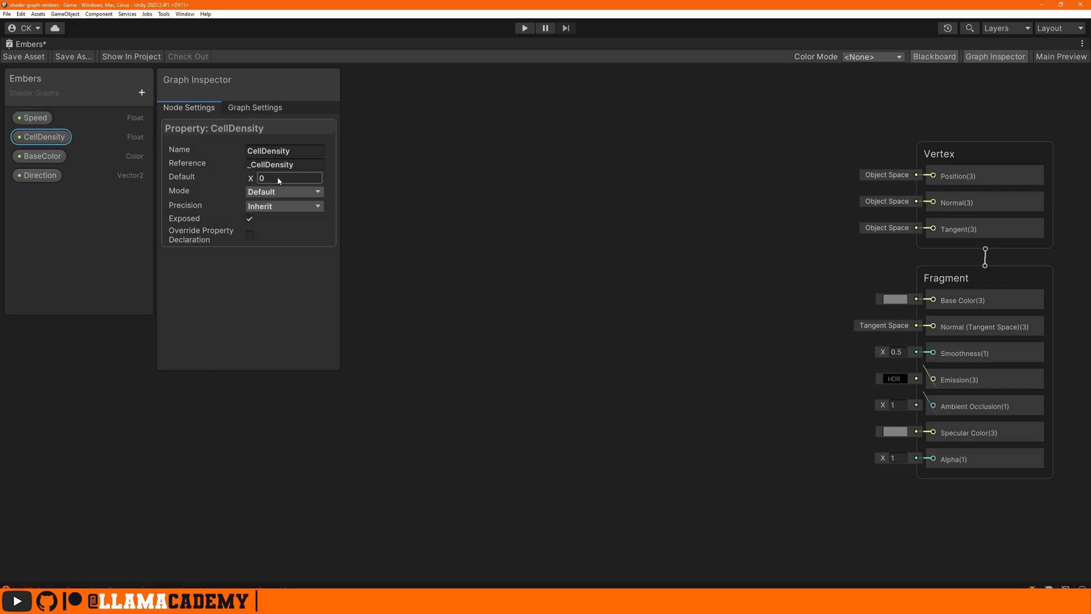
{"action": "left_click", "coordinate": [40, 156]}
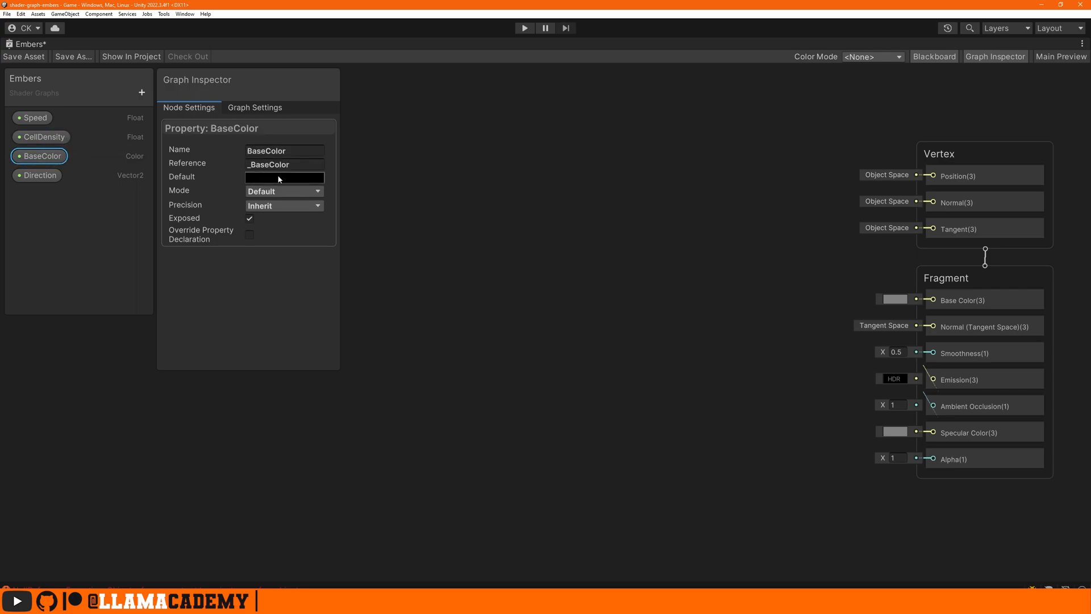
{"action": "left_click", "coordinate": [283, 191]}
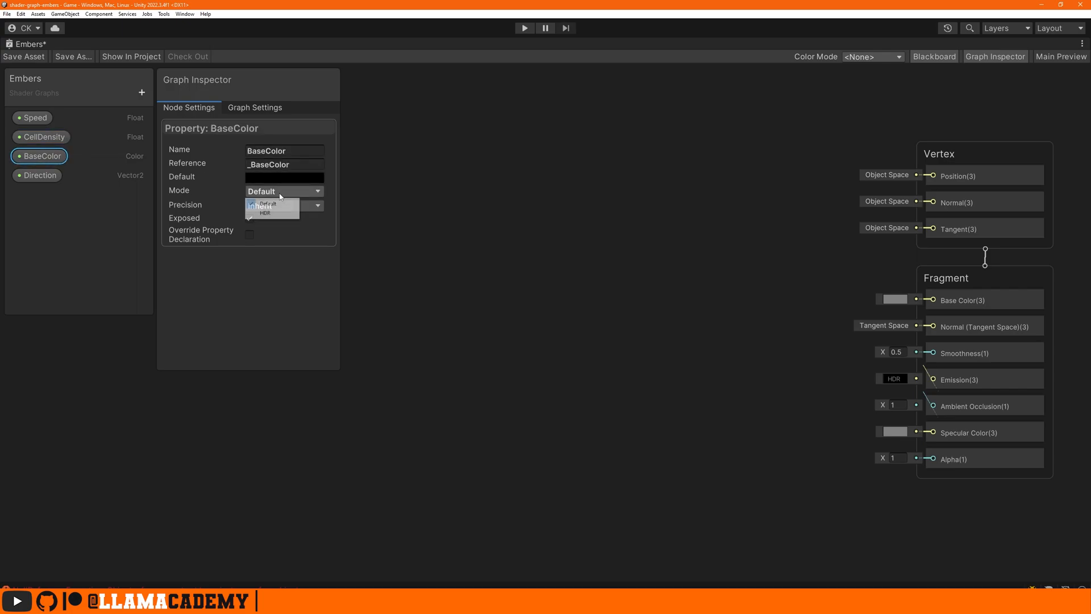
{"action": "left_click", "coordinate": [264, 212]}
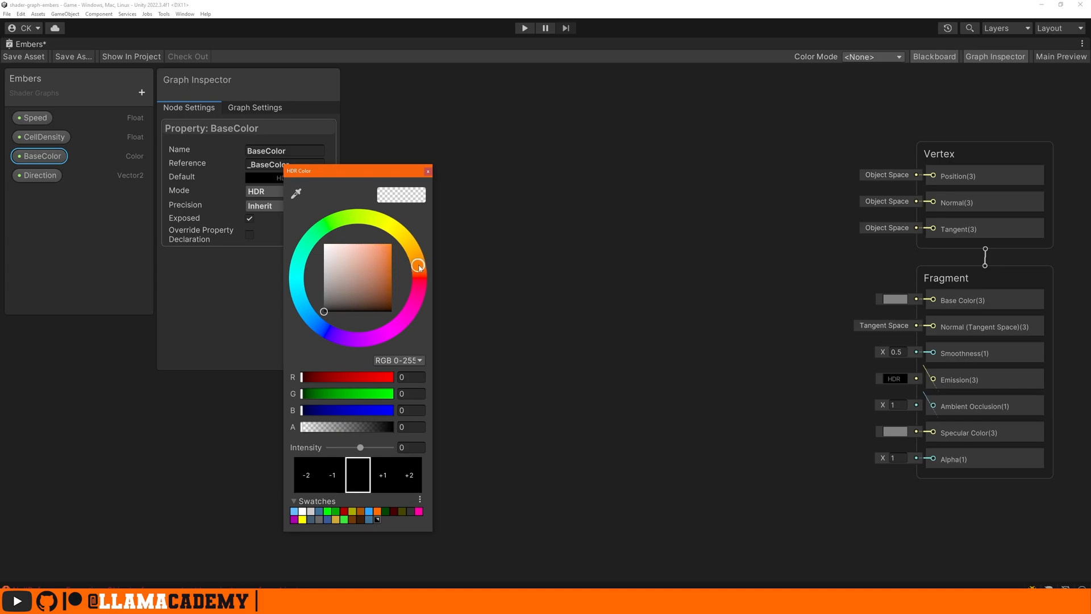
{"action": "left_click", "coordinate": [392, 262]}
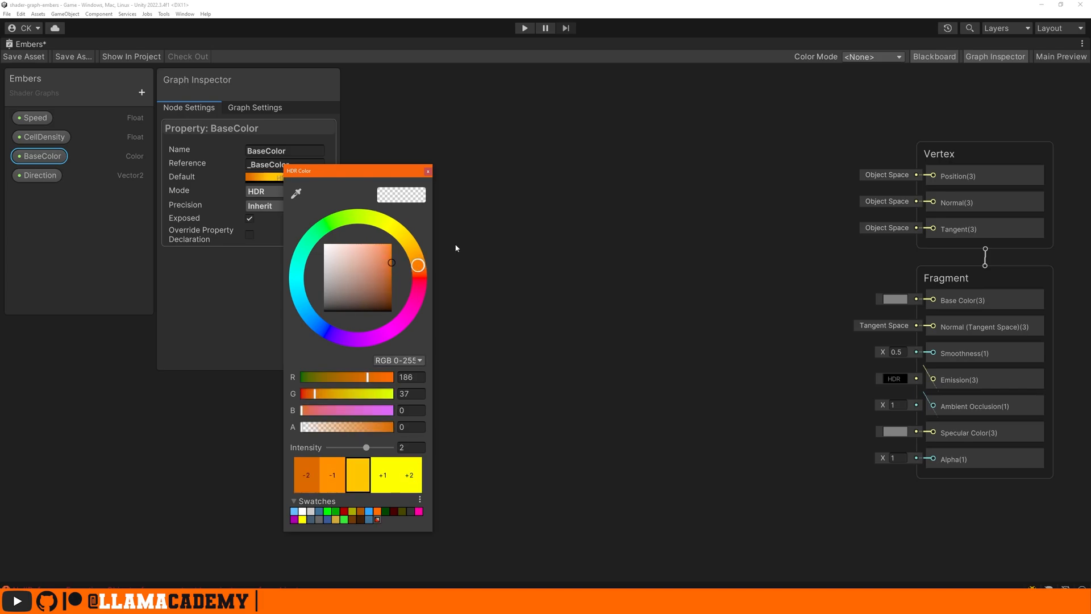
Step: Set the Direction property's default to X 0.1, Y 0.5
{"action": "left_click", "coordinate": [35, 175]}
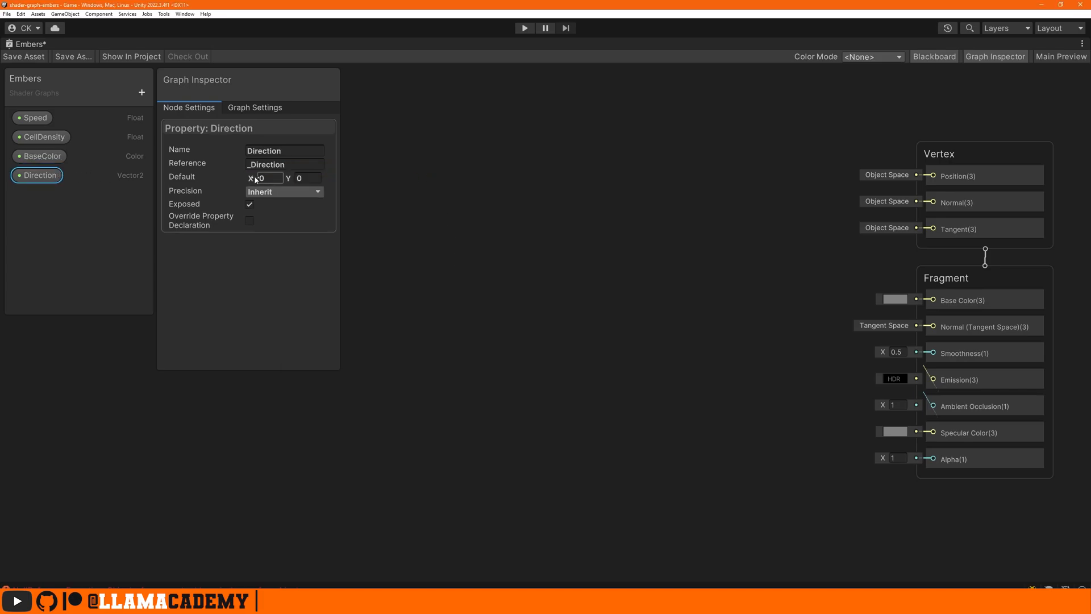
{"action": "type", "text": "0.1"}
{"action": "left_click", "coordinate": [308, 177]}
{"action": "type", "text": ".5"}
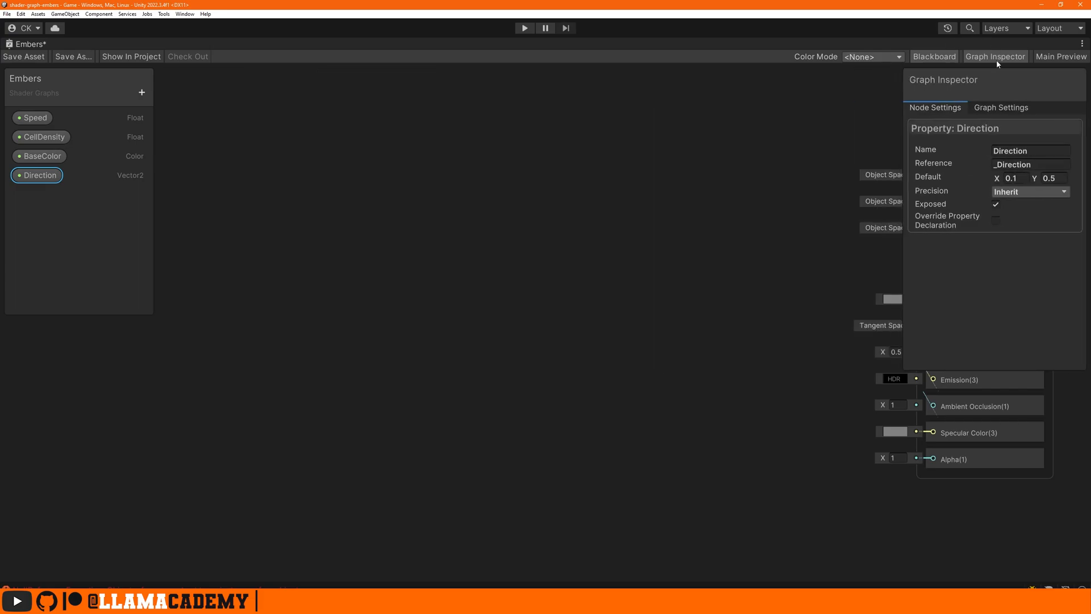
Step: Wire Time × Speed × Direction into a new Tiling And Offset node's Offset input
{"action": "left_click", "coordinate": [995, 57]}
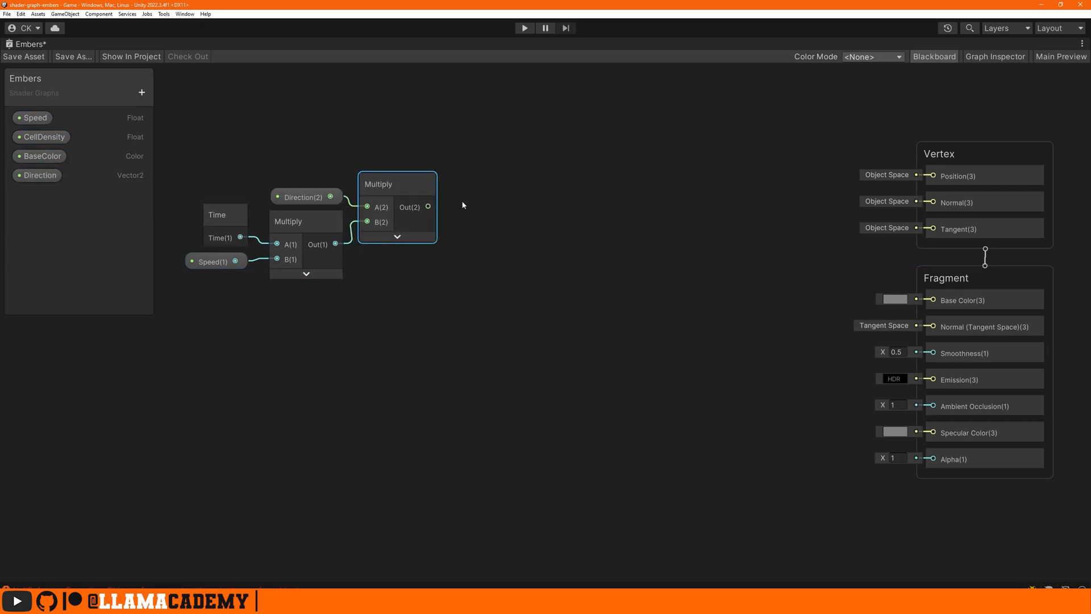
{"action": "type", "text": "tilin"}
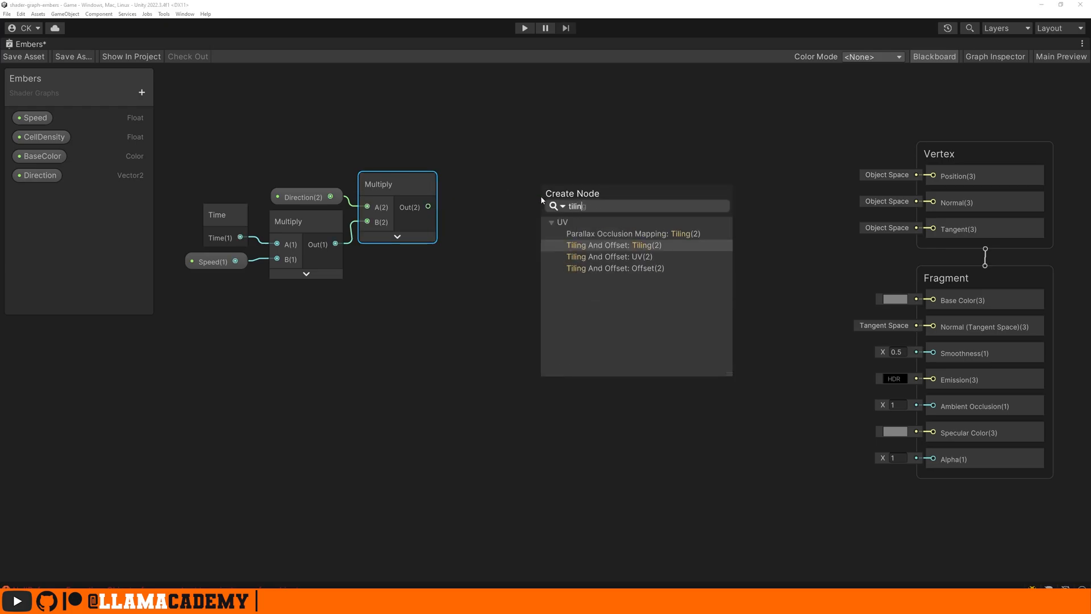
{"action": "left_click", "coordinate": [608, 245]}
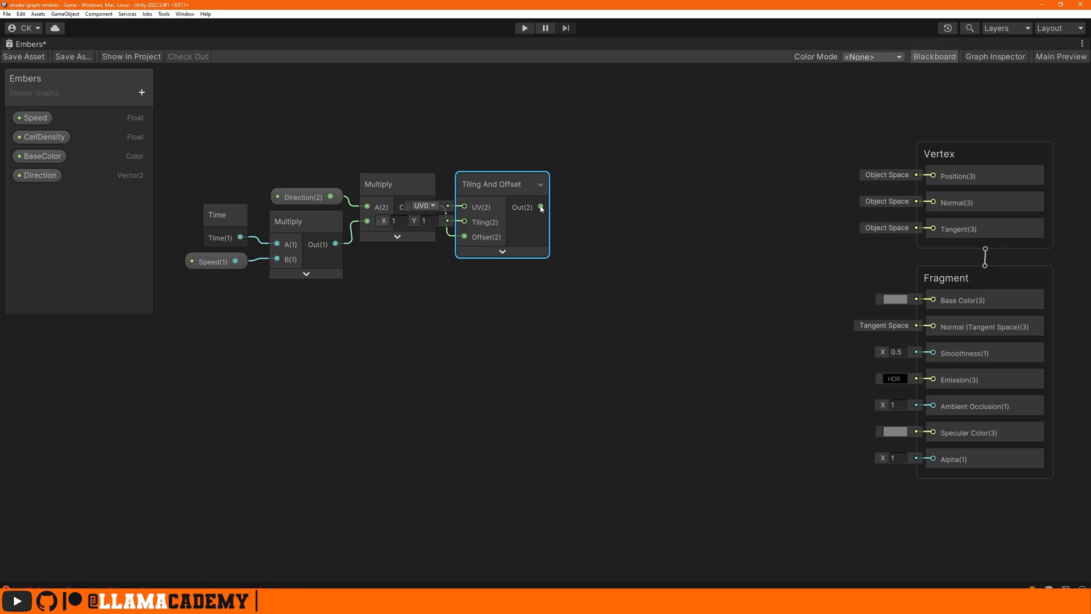
Step: Drive a Voronoi node (CellDensity, angle offset 25) from the offset UVs and invert it with One Minus
{"action": "left_click", "coordinate": [541, 207]}
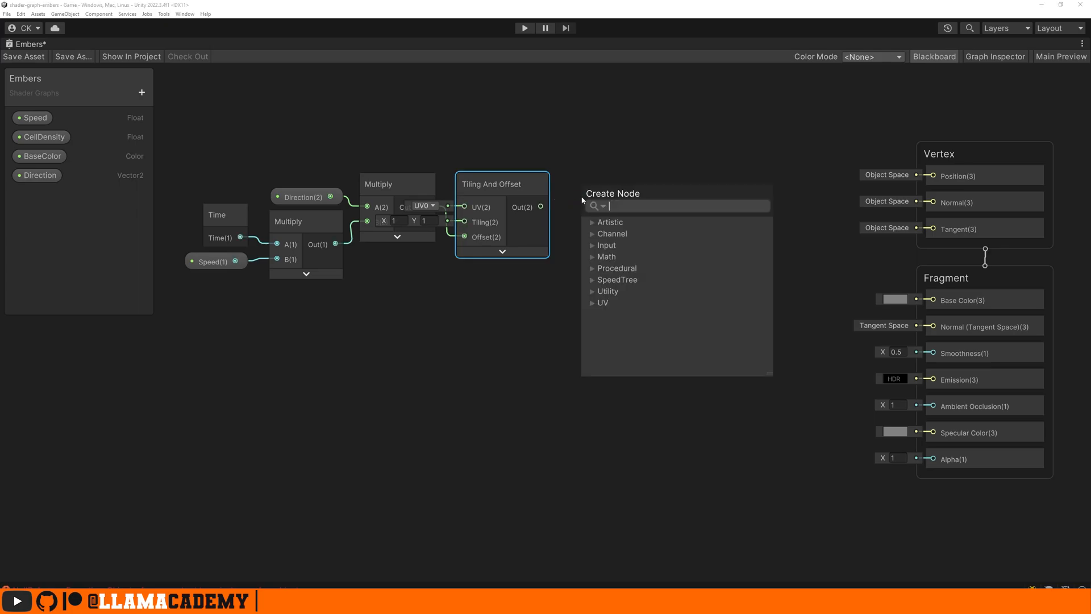
{"action": "left_click", "coordinate": [610, 302]}
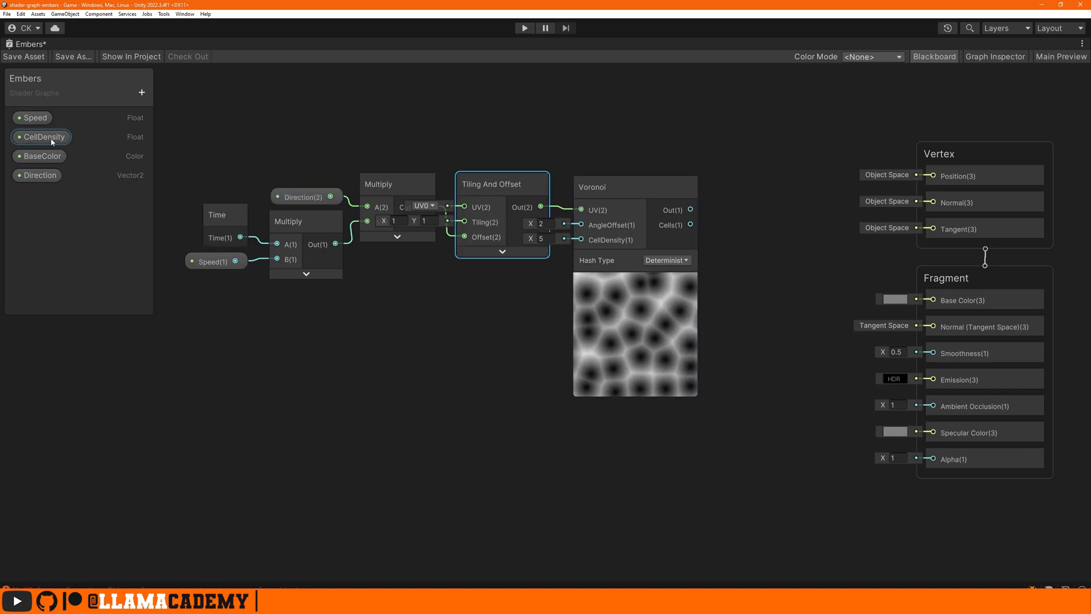
{"action": "left_click_drag", "start_coordinate": [45, 136], "coordinate": [508, 272]}
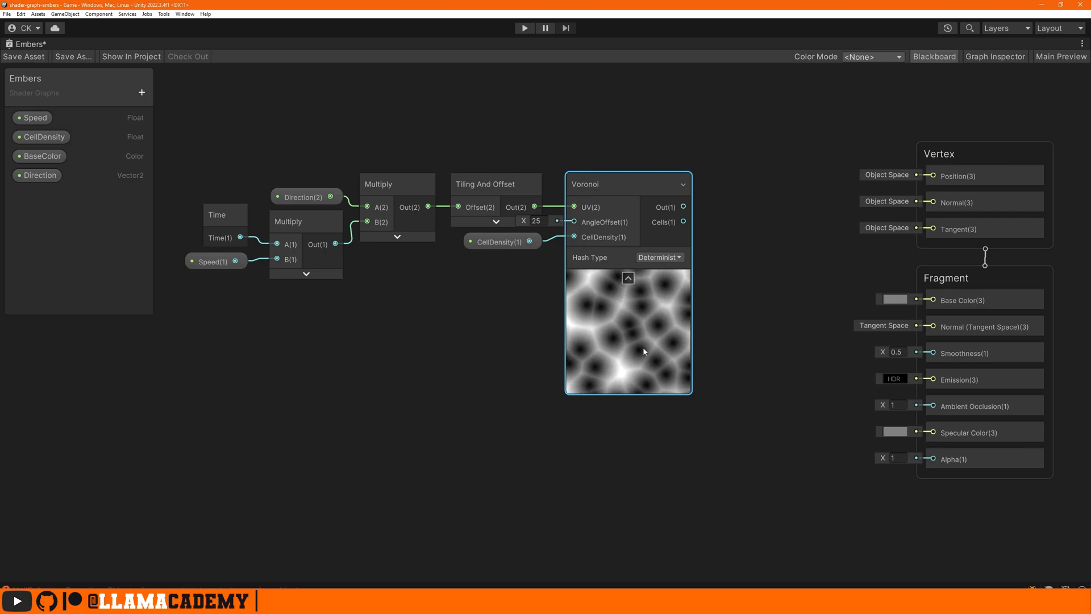
{"action": "left_click", "coordinate": [628, 278]}
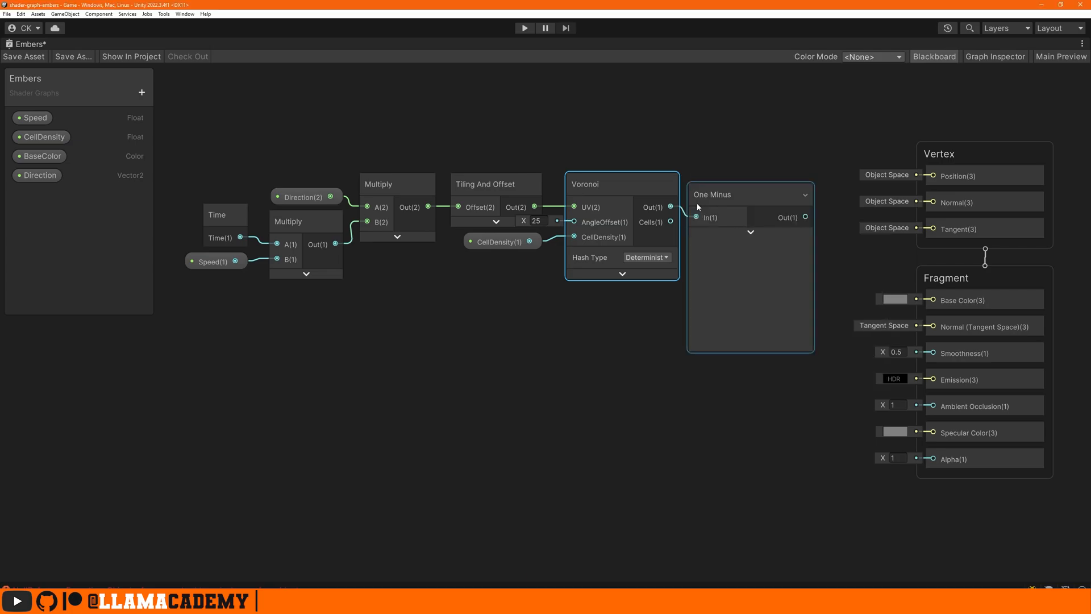
{"action": "left_click", "coordinate": [751, 232]}
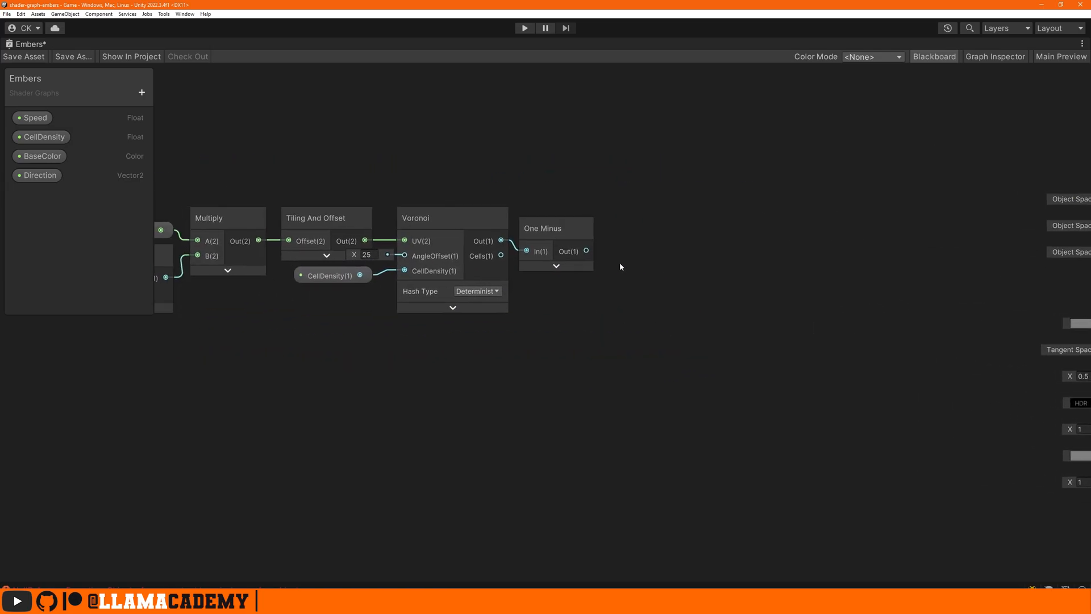
Step: Add StepMin and StepMax float properties configured as sliders for the Smoothstep bounds
{"action": "left_click_drag", "start_coordinate": [556, 227], "coordinate": [717, 218]}
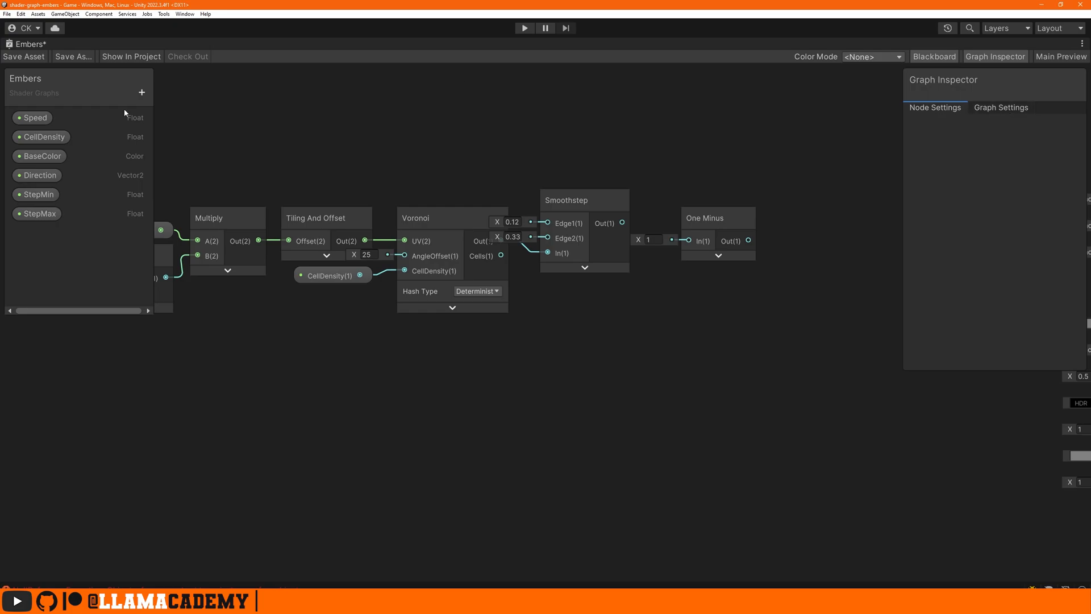
{"action": "left_click", "coordinate": [35, 214]}
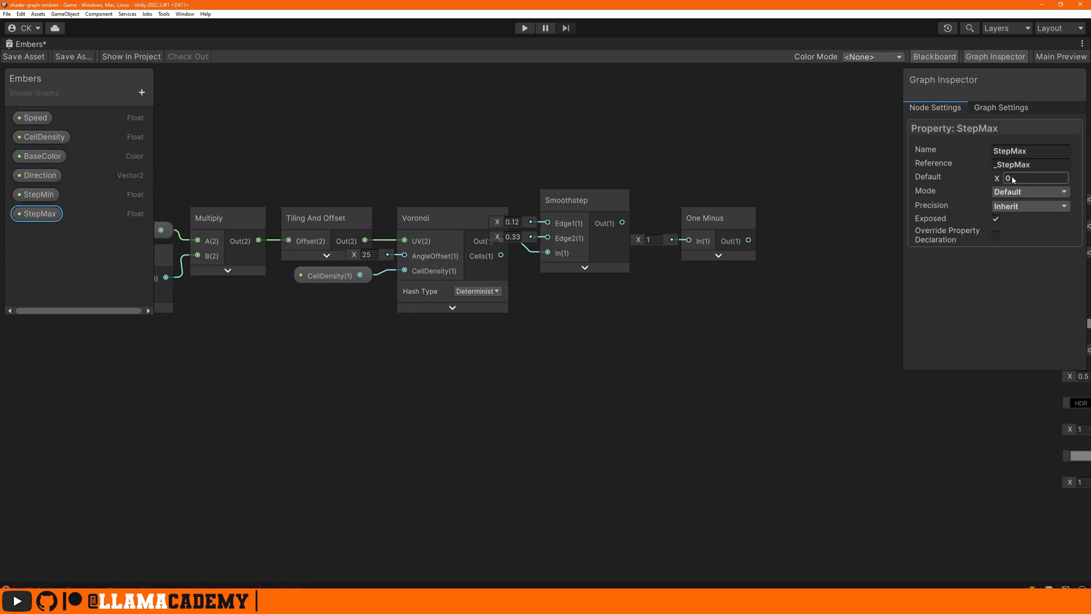
{"action": "left_click", "coordinate": [1030, 191]}
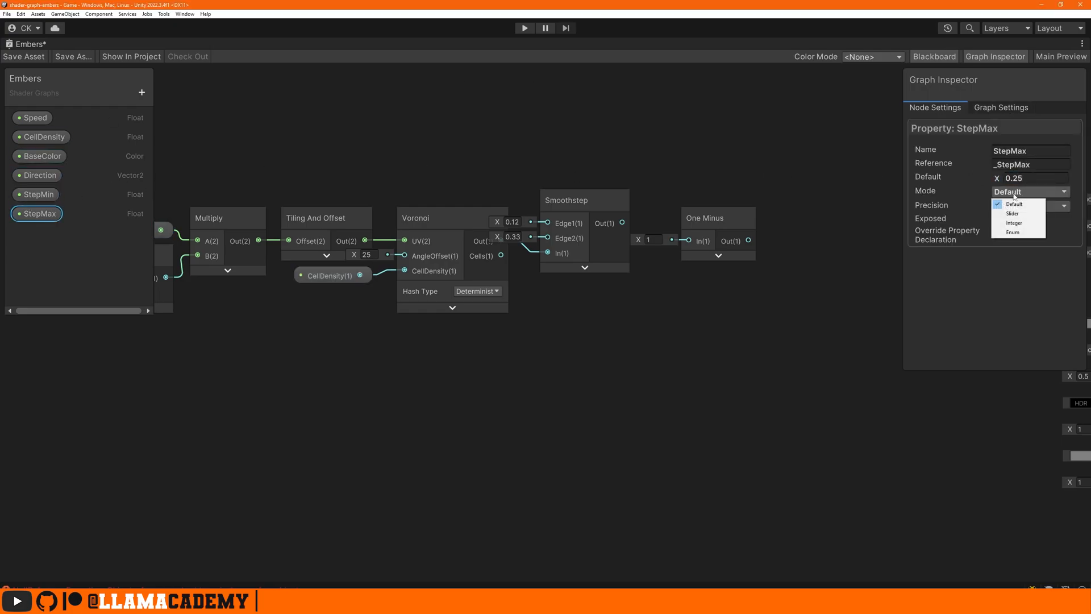
{"action": "left_click", "coordinate": [1012, 214]}
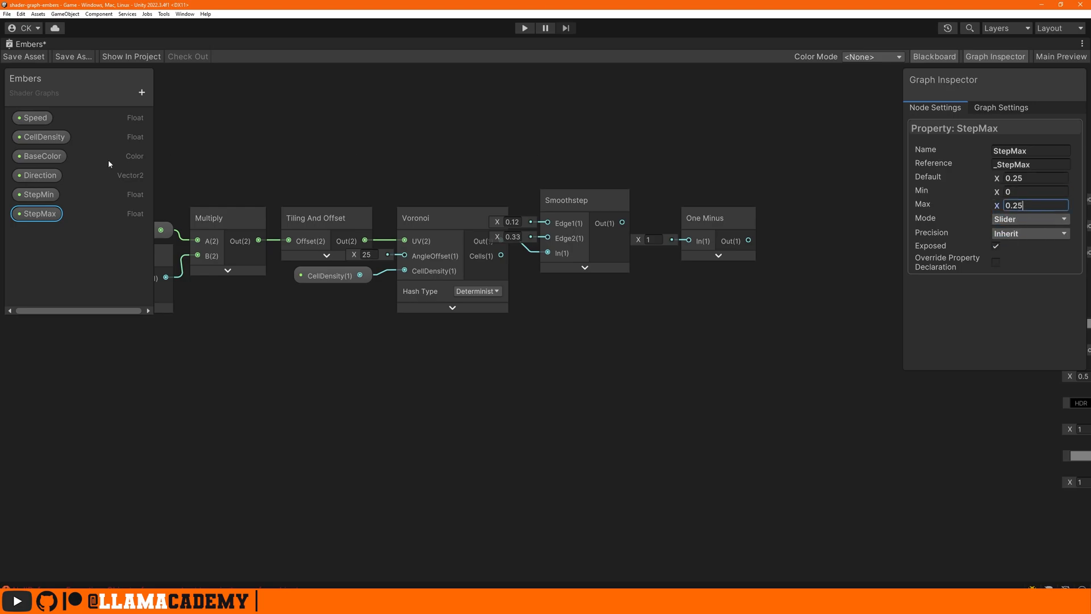
{"action": "left_click", "coordinate": [34, 193]}
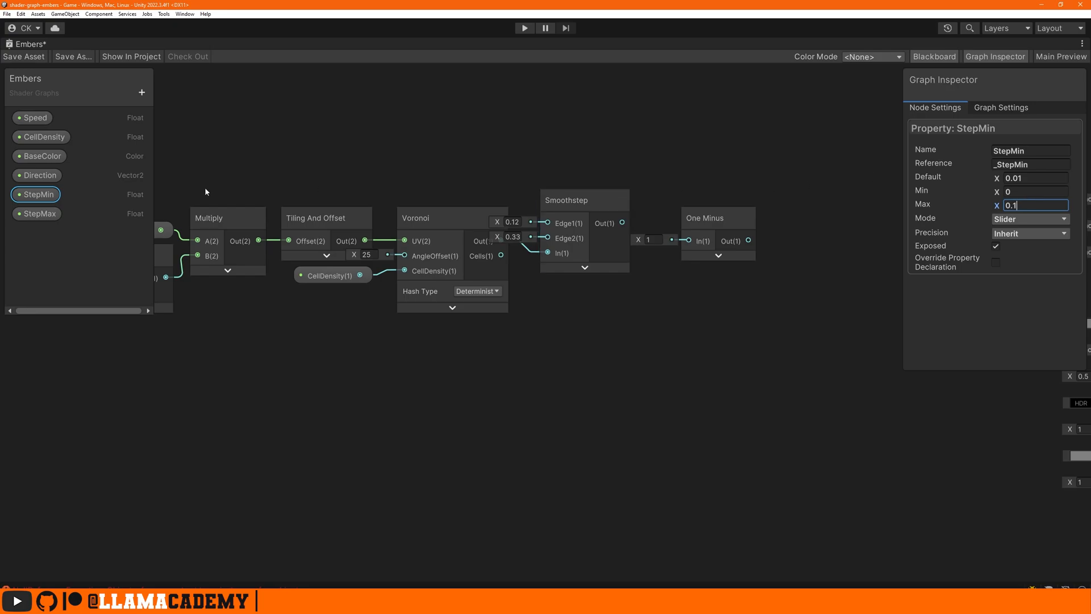
{"action": "left_click", "coordinate": [35, 214]}
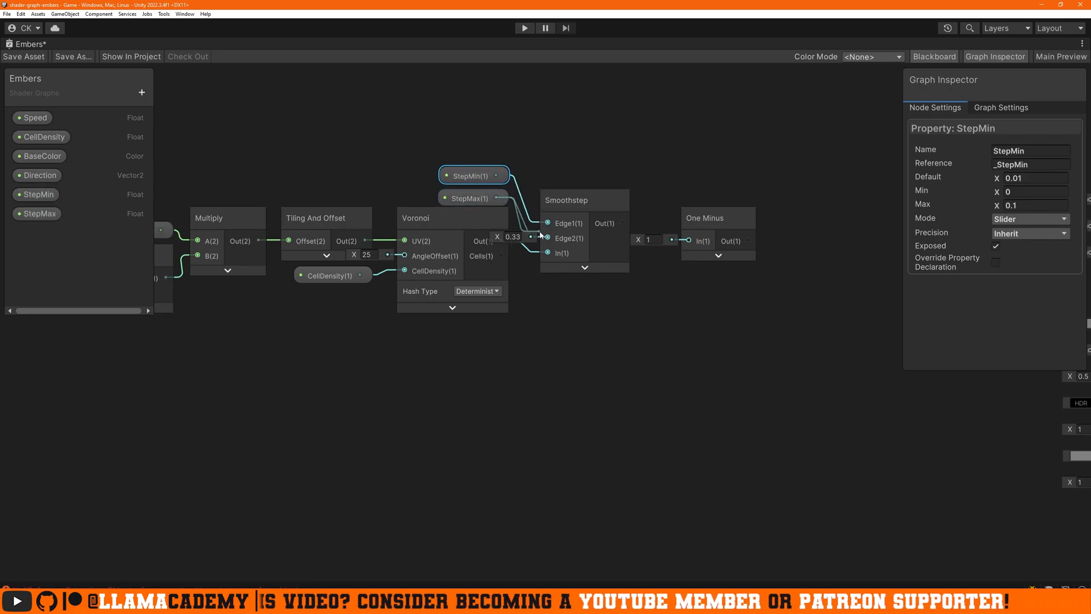
Step: Multiply the inverted Smoothstep result by BaseColor to produce orange ember dots
{"action": "left_click", "coordinate": [583, 199]}
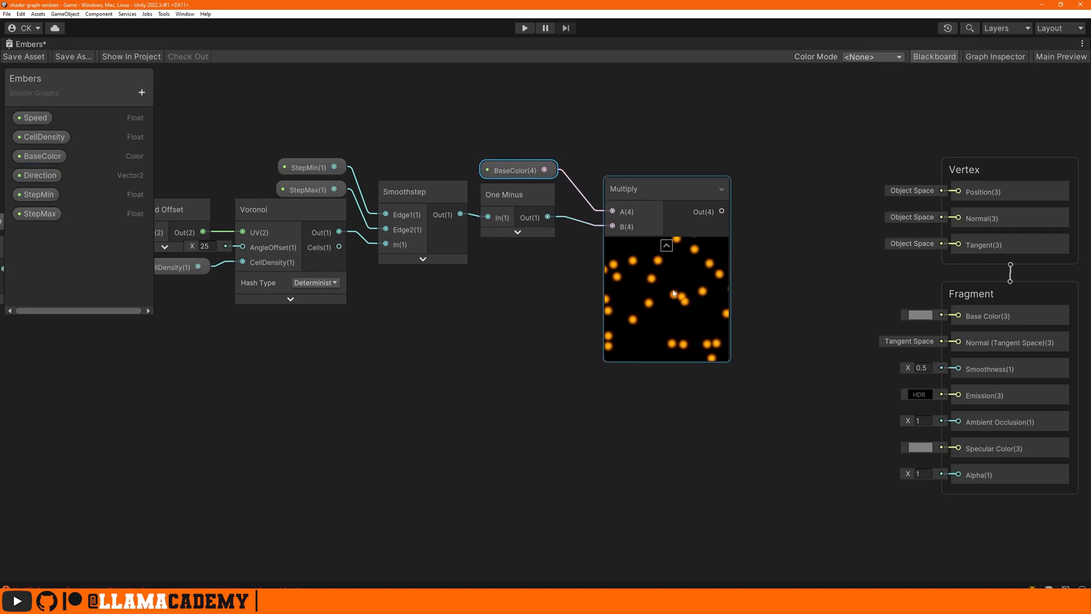
Step: Feed the ember colour into Base Color and Emission, and add a Sphere under the Fire object
{"action": "left_click_drag", "start_coordinate": [722, 212], "coordinate": [950, 315]}
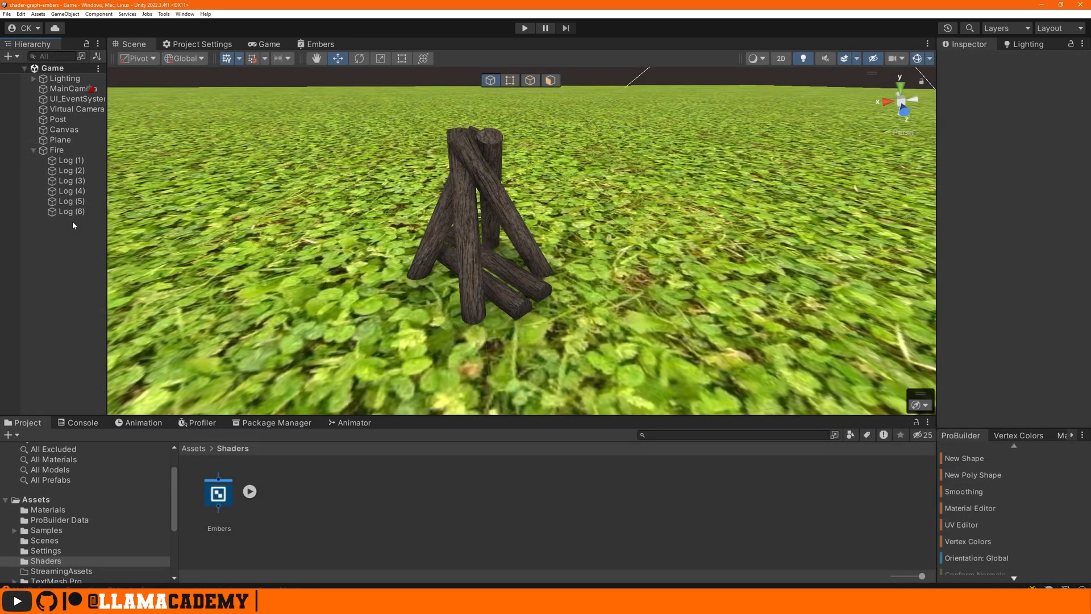
{"action": "right_click", "coordinate": [57, 150]}
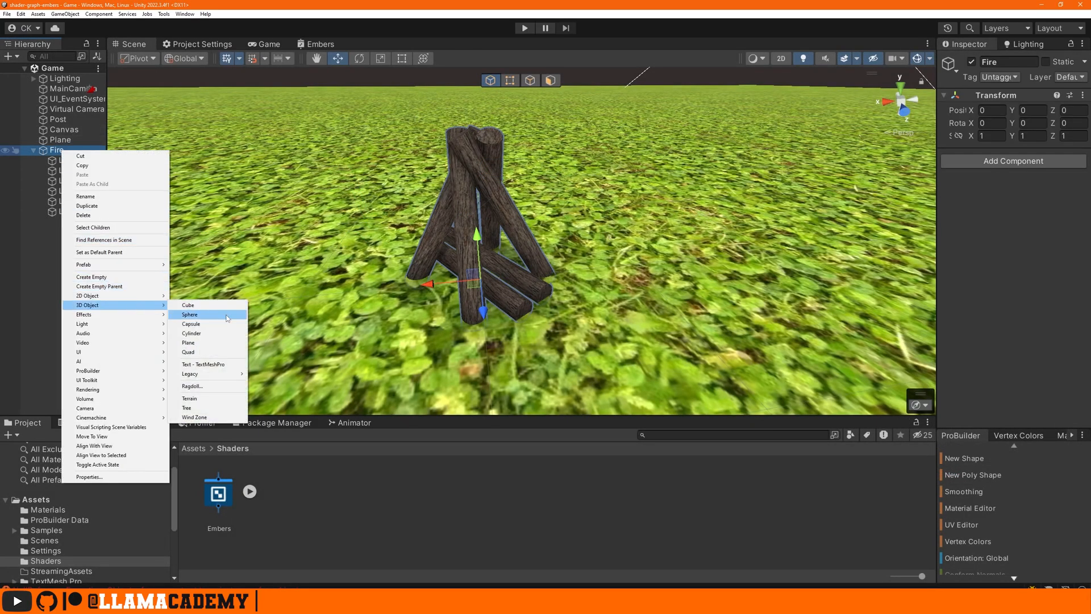
{"action": "left_click", "coordinate": [190, 314]}
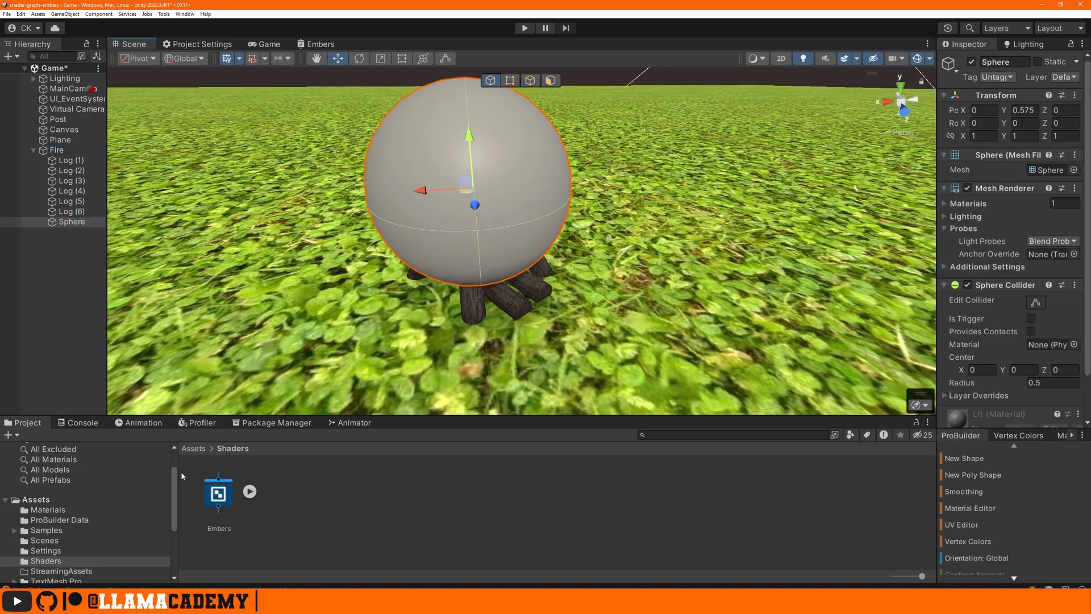
{"action": "left_click", "coordinate": [219, 495]}
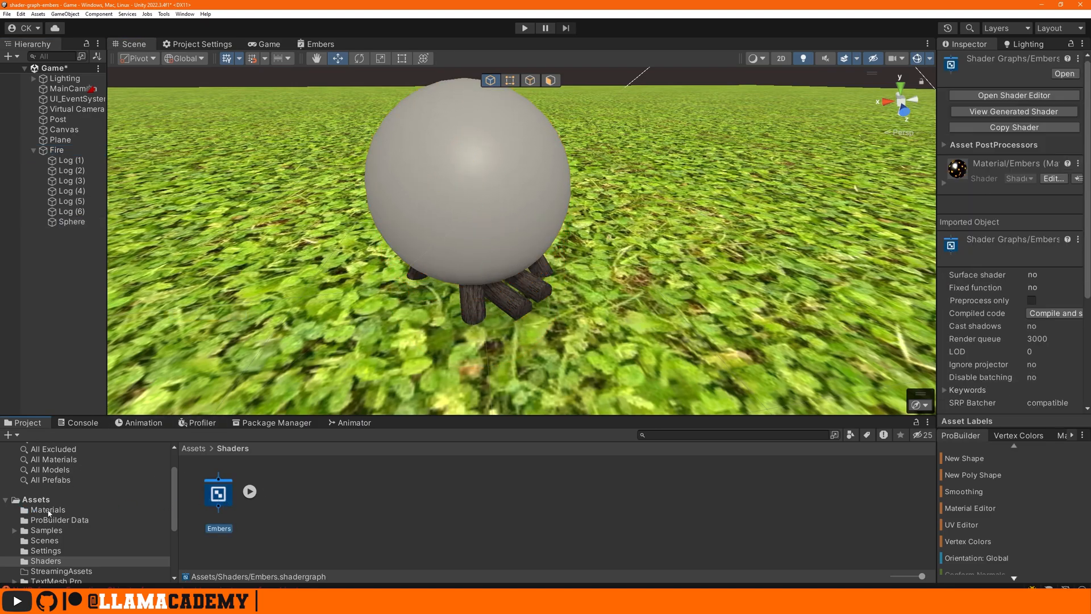
{"action": "right_click", "coordinate": [47, 510]}
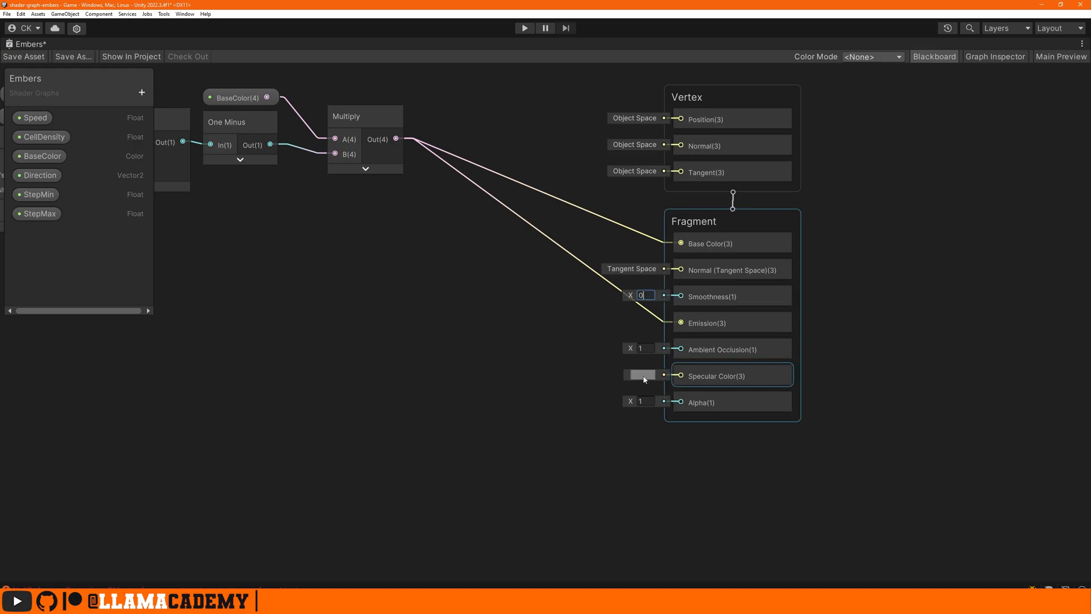
Step: Set Specular Color to black with Smoothness 0 and add a Split node
{"action": "left_click", "coordinate": [732, 402]}
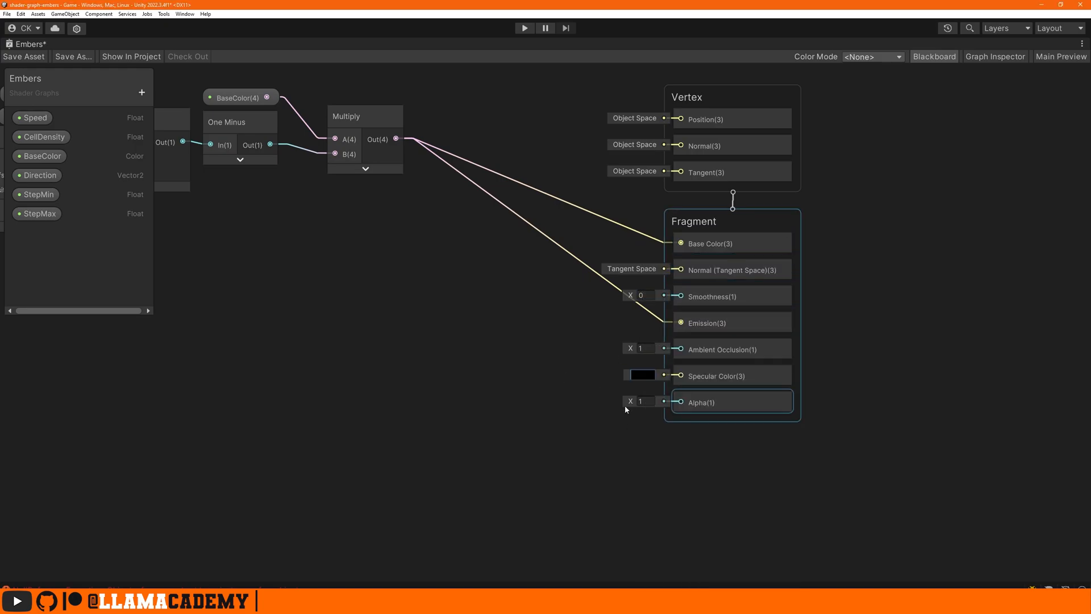
{"action": "left_click", "coordinate": [359, 116]}
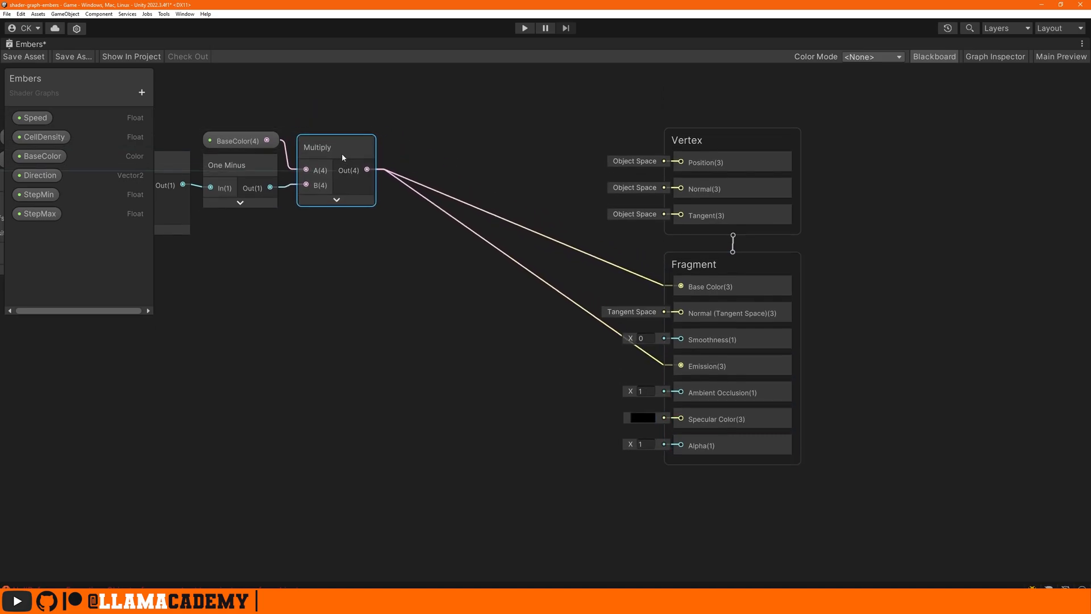
{"action": "type", "text": "spli"}
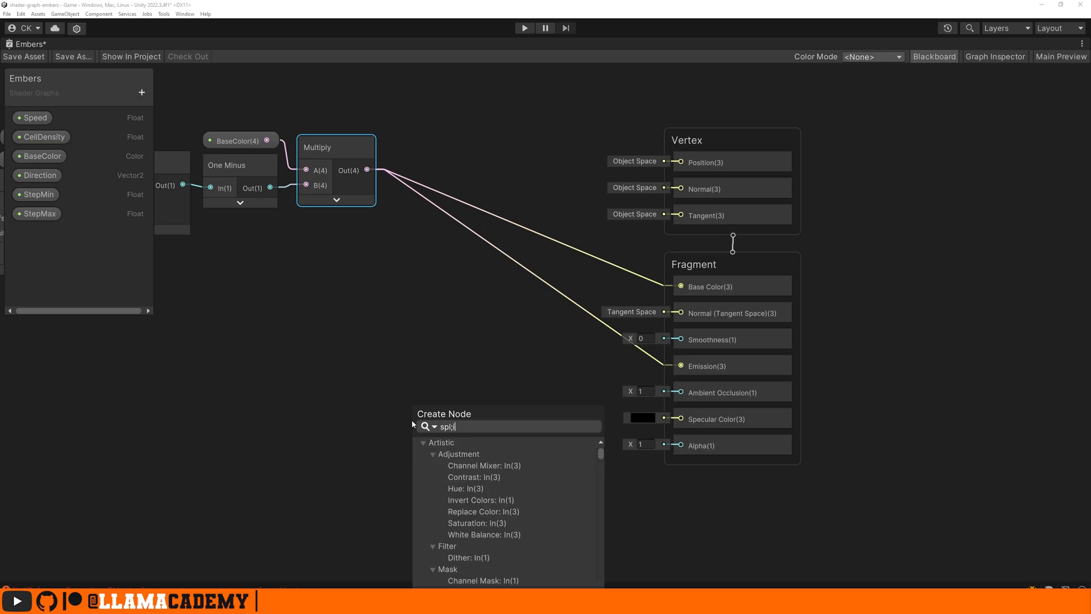
{"action": "left_click", "coordinate": [445, 426]}
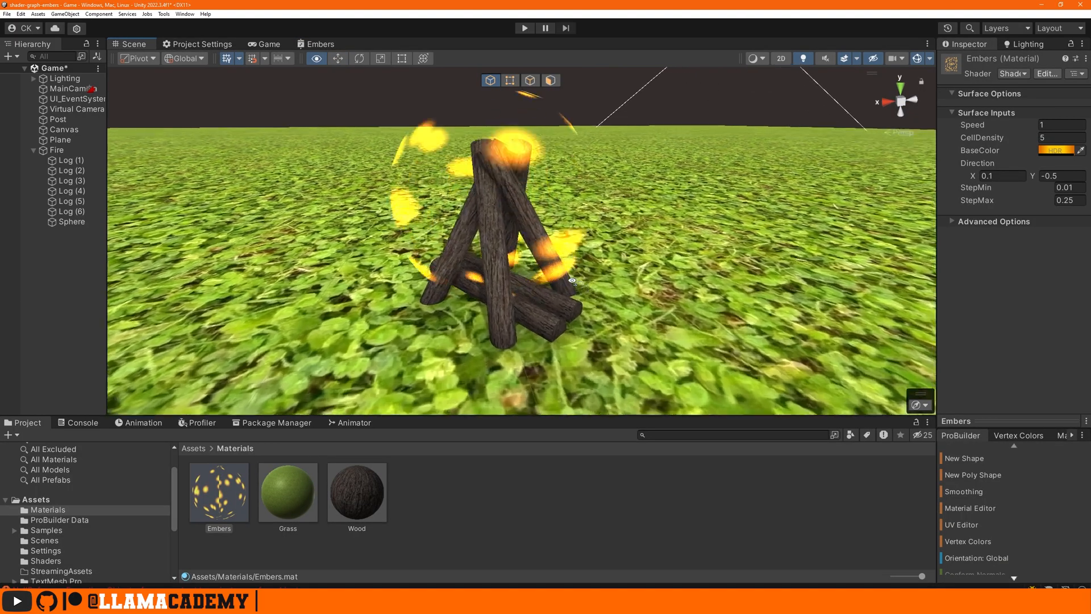
Step: Apply Embers to the sphere and orbit the scene to view the glowing orange dots
{"action": "left_click_drag", "start_coordinate": [571, 278], "coordinate": [397, 239]}
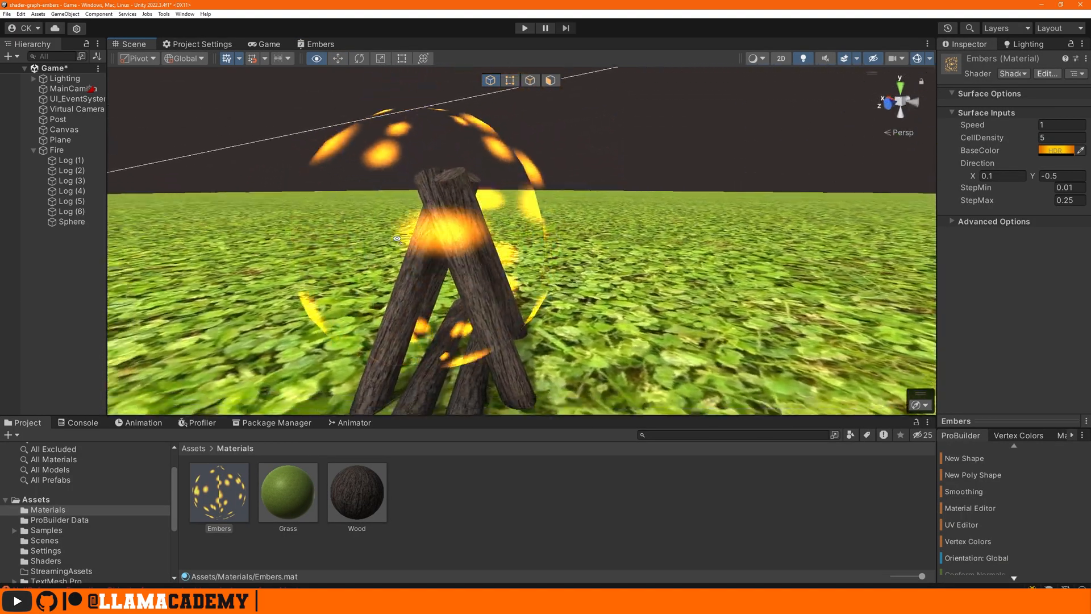
{"action": "left_click", "coordinate": [71, 221]}
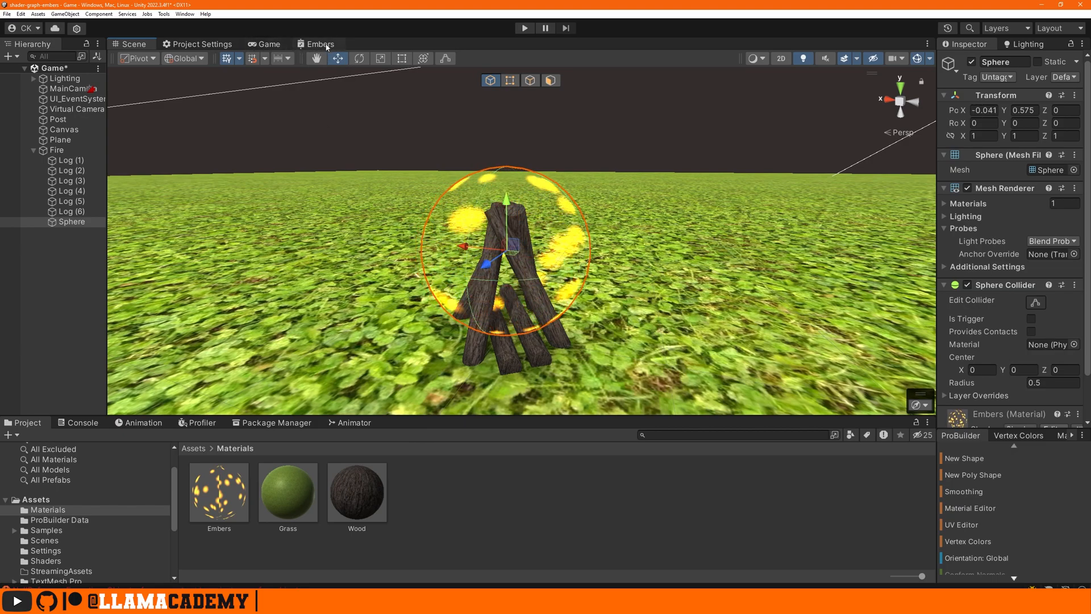
Step: Route the scrolling time offset through a Divide node with B set to (1, 1.5)
{"action": "left_click", "coordinate": [318, 44]}
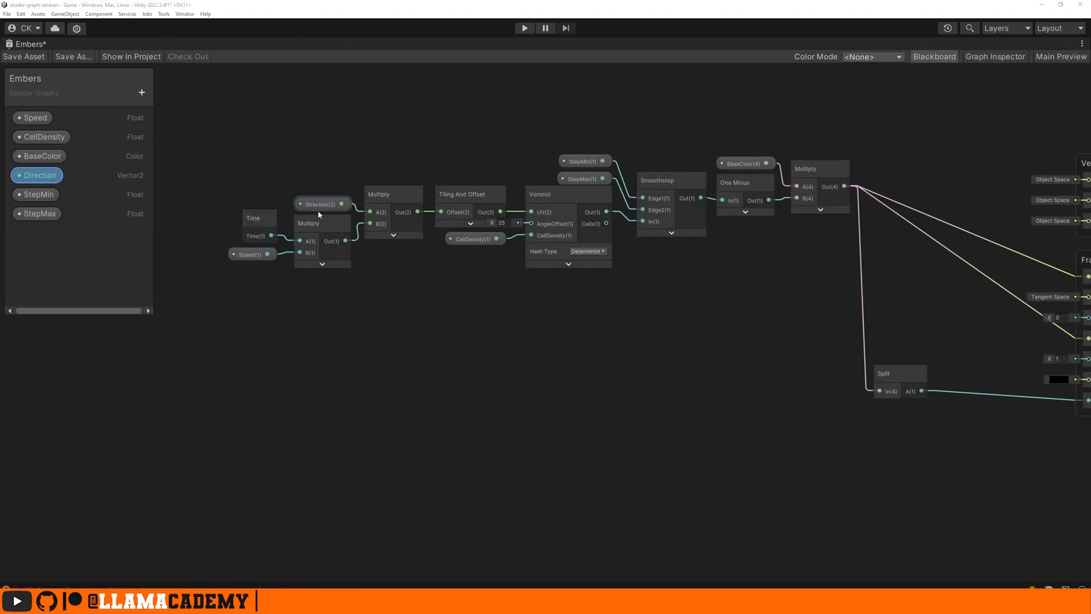
{"action": "left_click", "coordinate": [393, 195]}
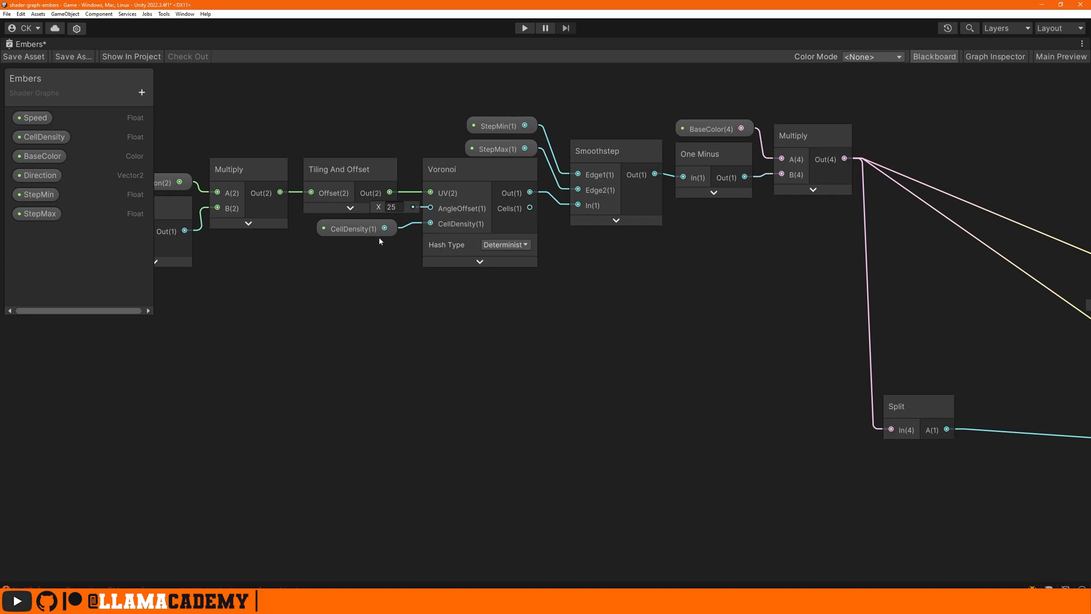
{"action": "left_click", "coordinate": [248, 169]}
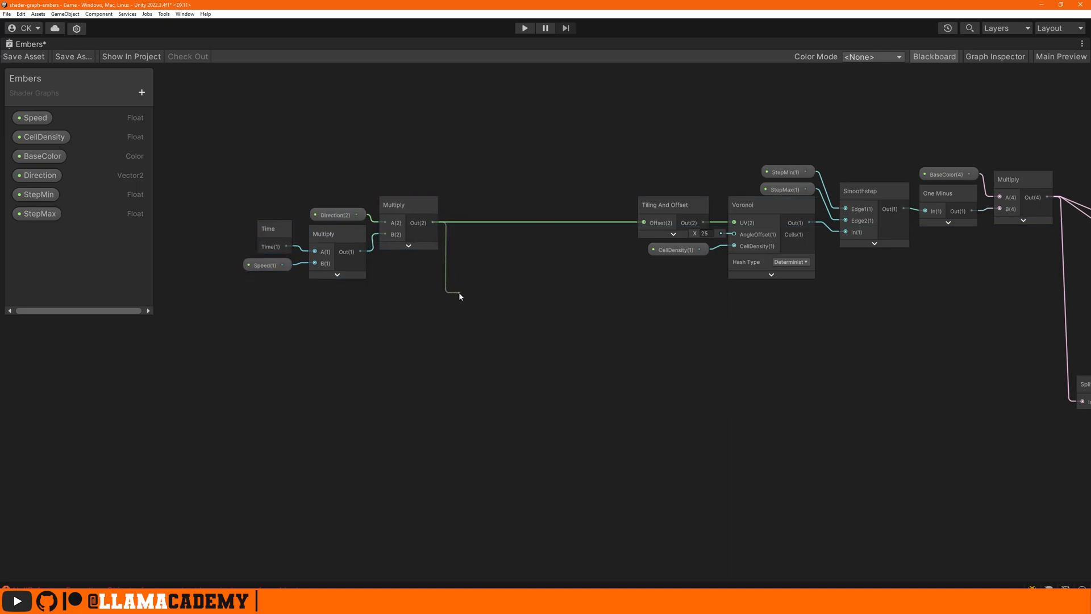
{"action": "type", "text": "divide"}
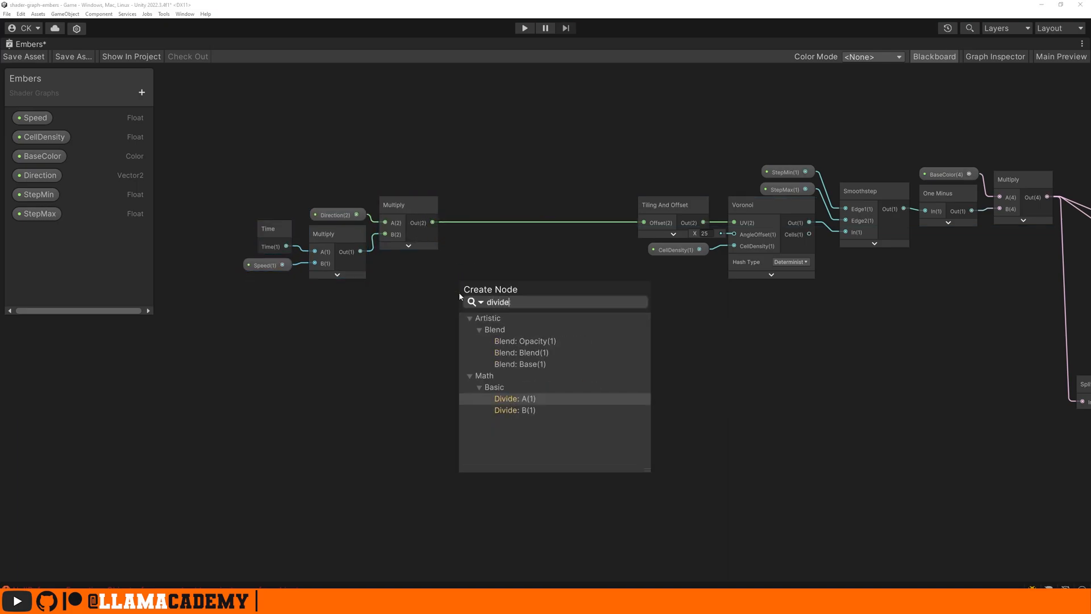
{"action": "left_click", "coordinate": [515, 399]}
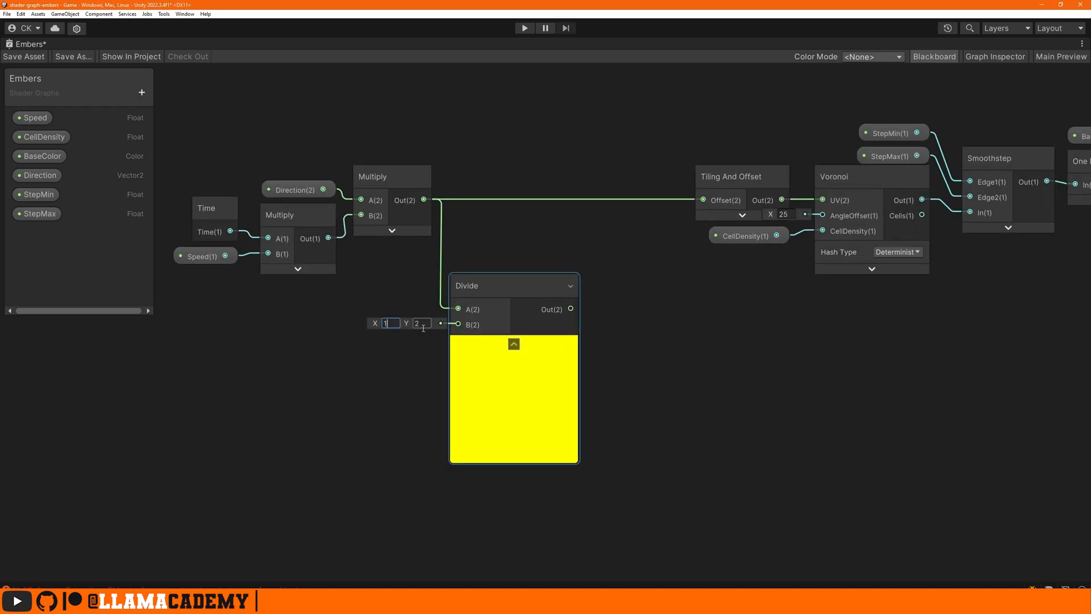
{"action": "type", "text": "1.5"}
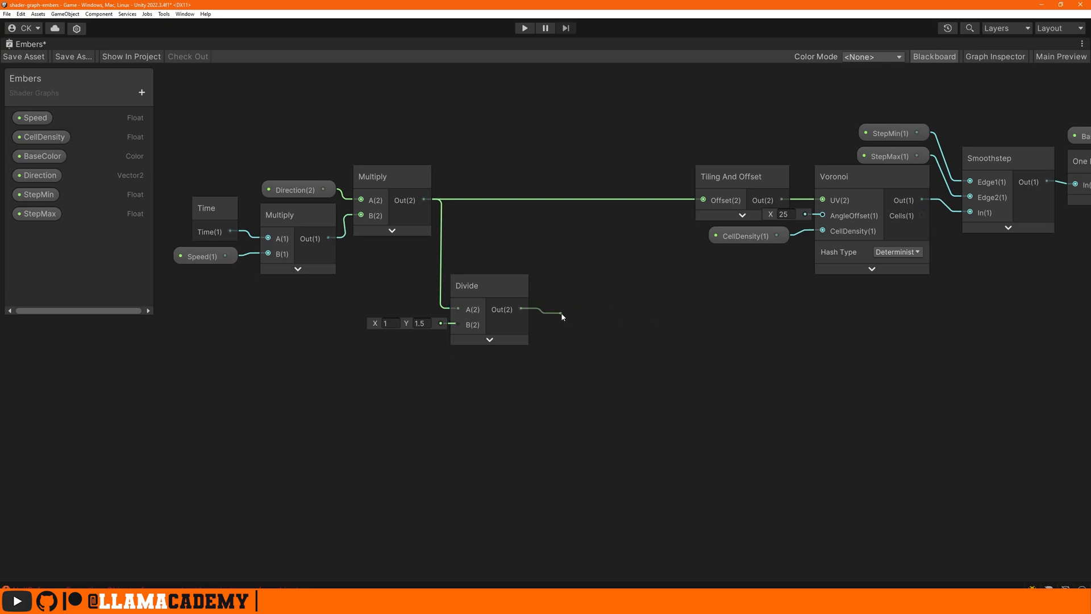
Step: Feed the divided offset into a Tiling And Offset and a Simple Noise node
{"action": "type", "text": "tiling"}
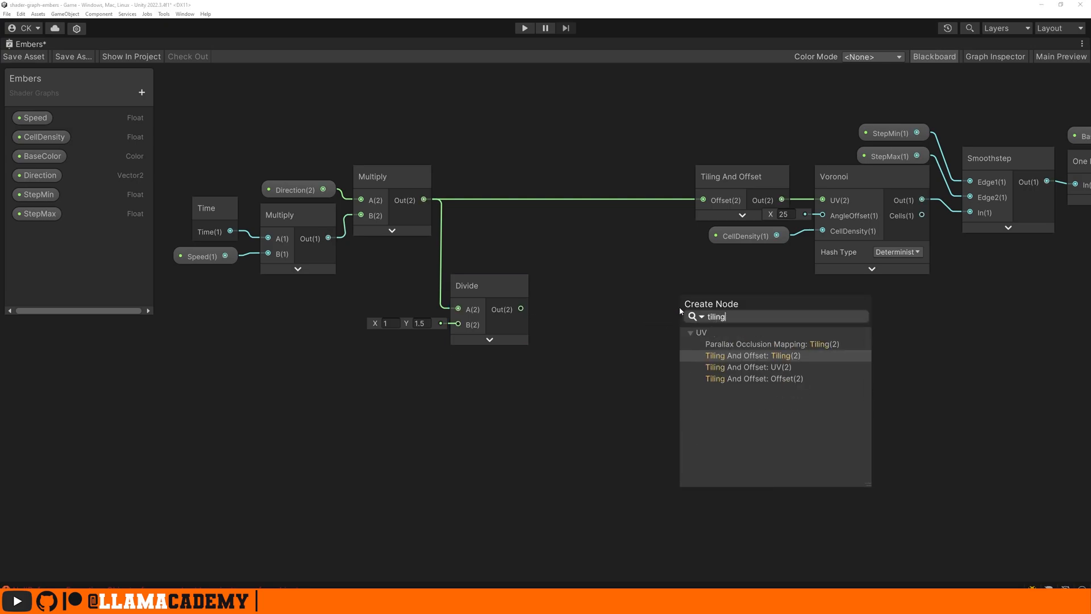
{"action": "left_click", "coordinate": [749, 355]}
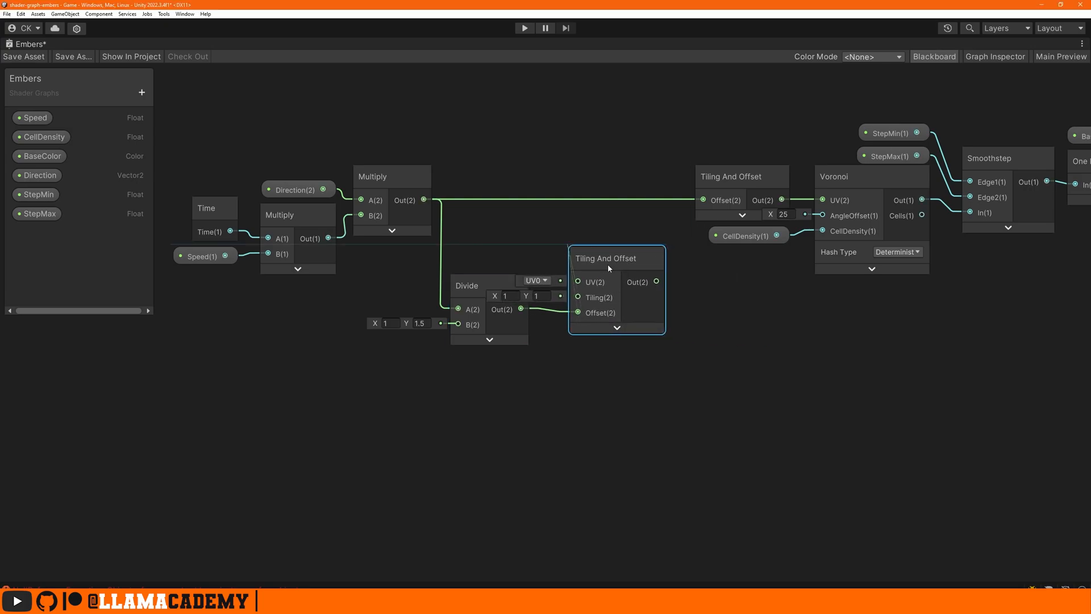
{"action": "left_click_drag", "start_coordinate": [615, 258], "coordinate": [586, 252]}
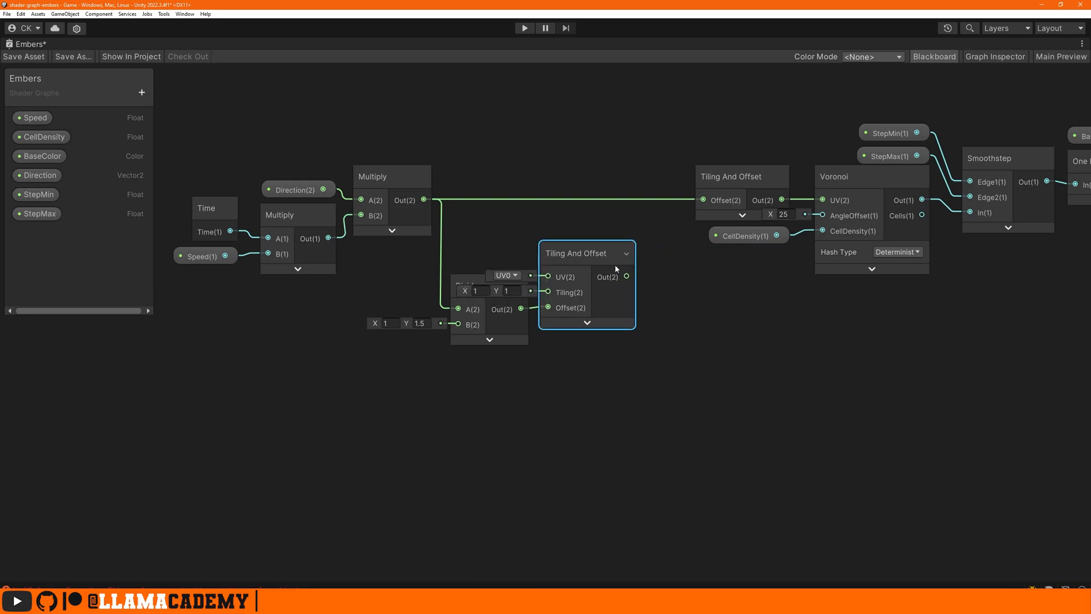
{"action": "type", "text": "simpl"}
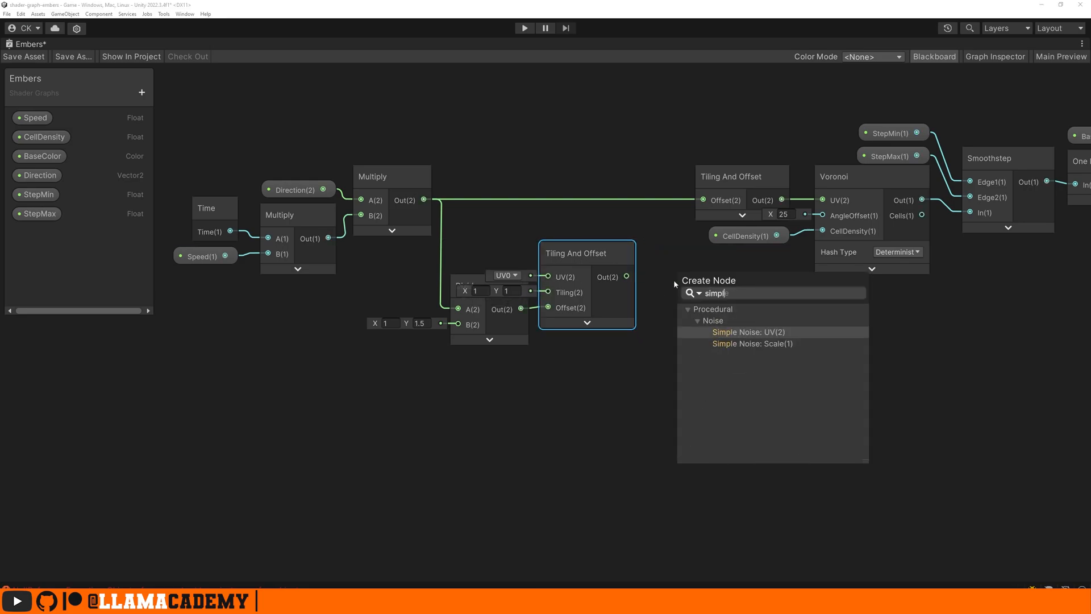
{"action": "left_click", "coordinate": [748, 332]}
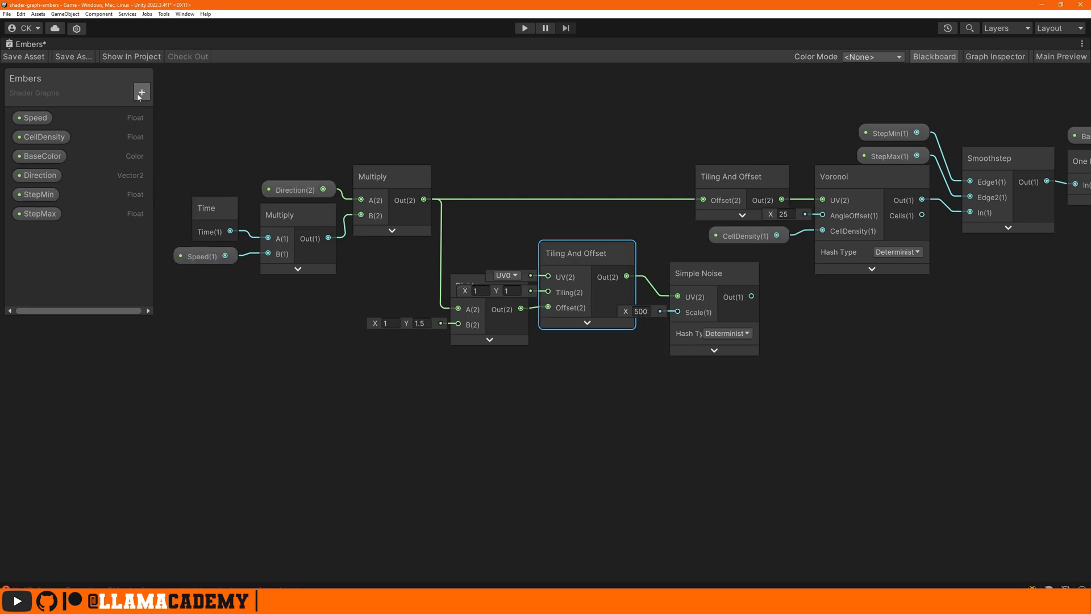
Step: Create a NoiseSize float property driving the Simple Noise scale and hide its preview
{"action": "type", "text": "N"}
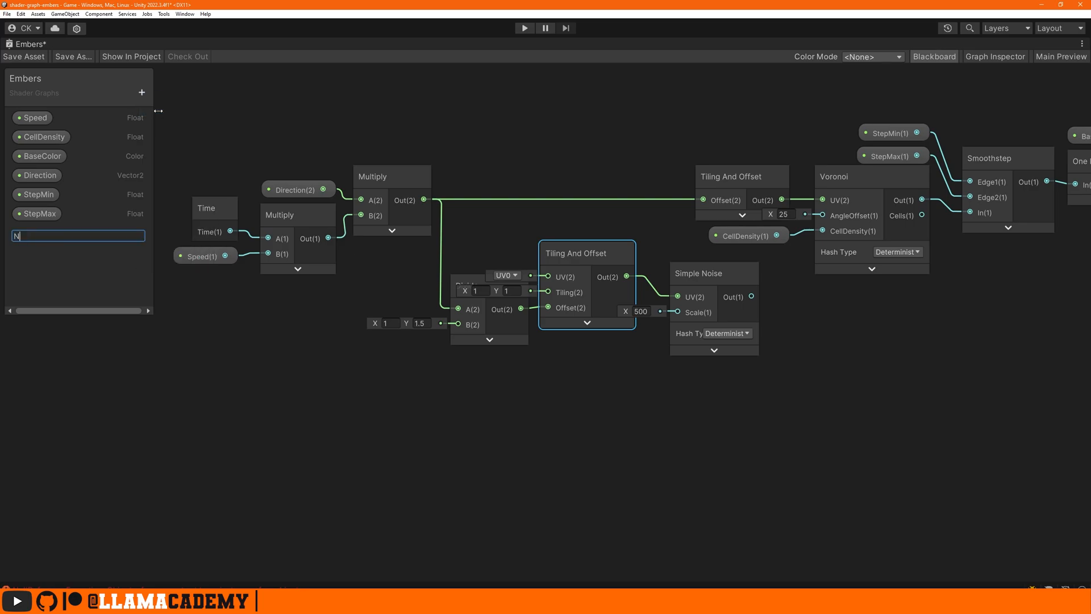
{"action": "type", "text": "NoiseSize"}
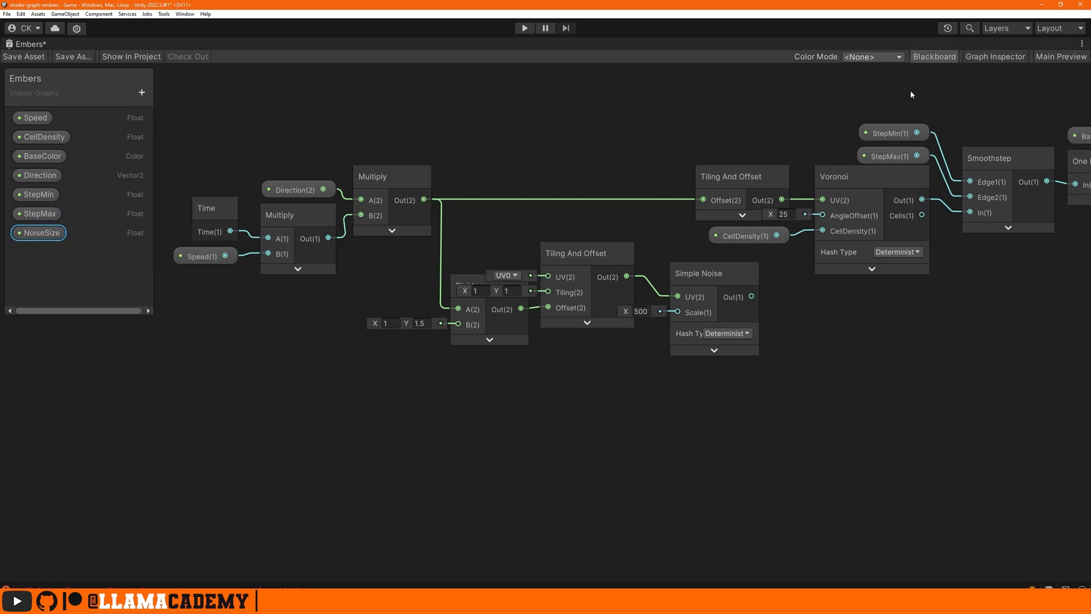
{"action": "left_click", "coordinate": [995, 56]}
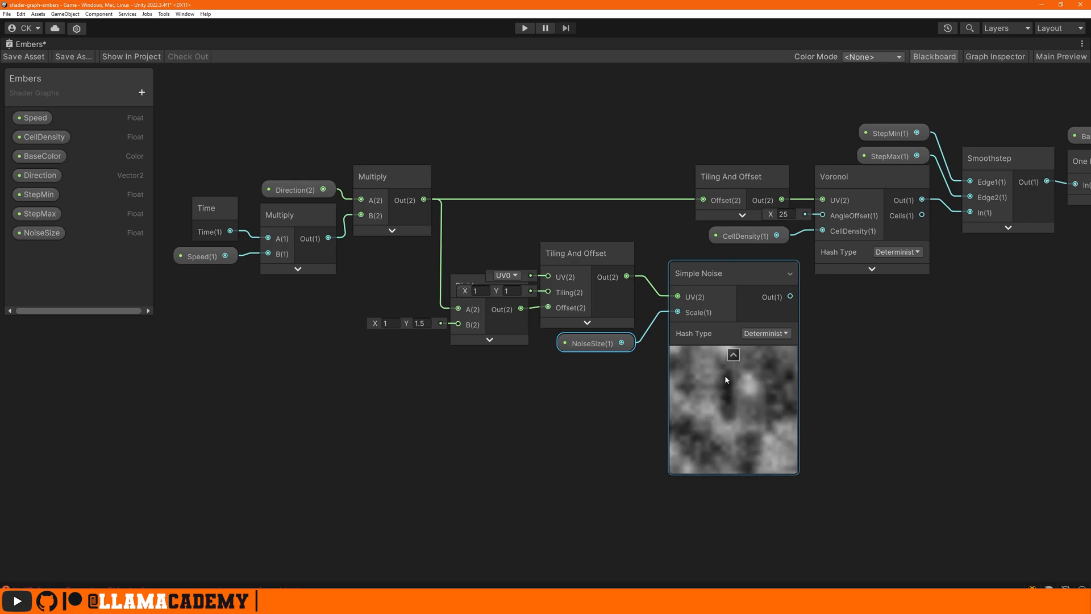
{"action": "left_click", "coordinate": [733, 354]}
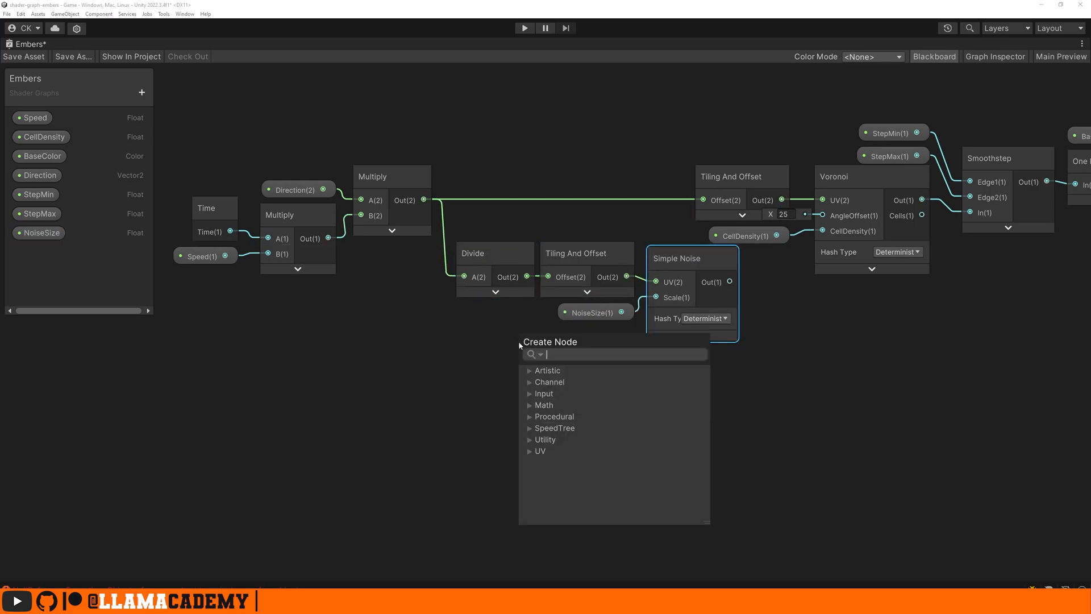
Step: Add a Multiply (B = 2), Gradient Noise and a Divide on its scale, multiplied with the Simple Noise
{"action": "type", "text": "multiply"}
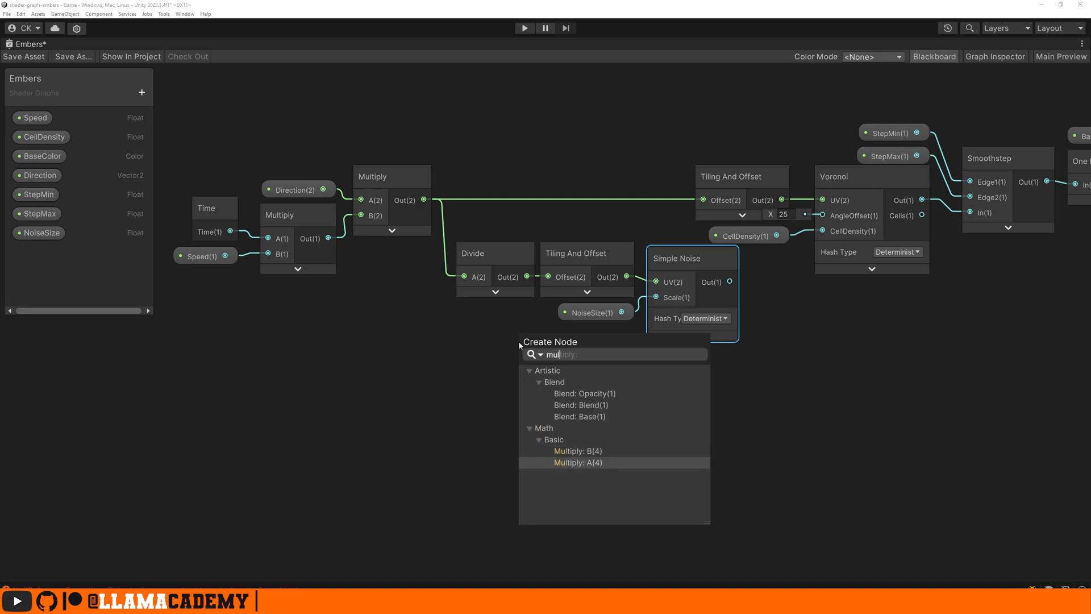
{"action": "left_click", "coordinate": [577, 463]}
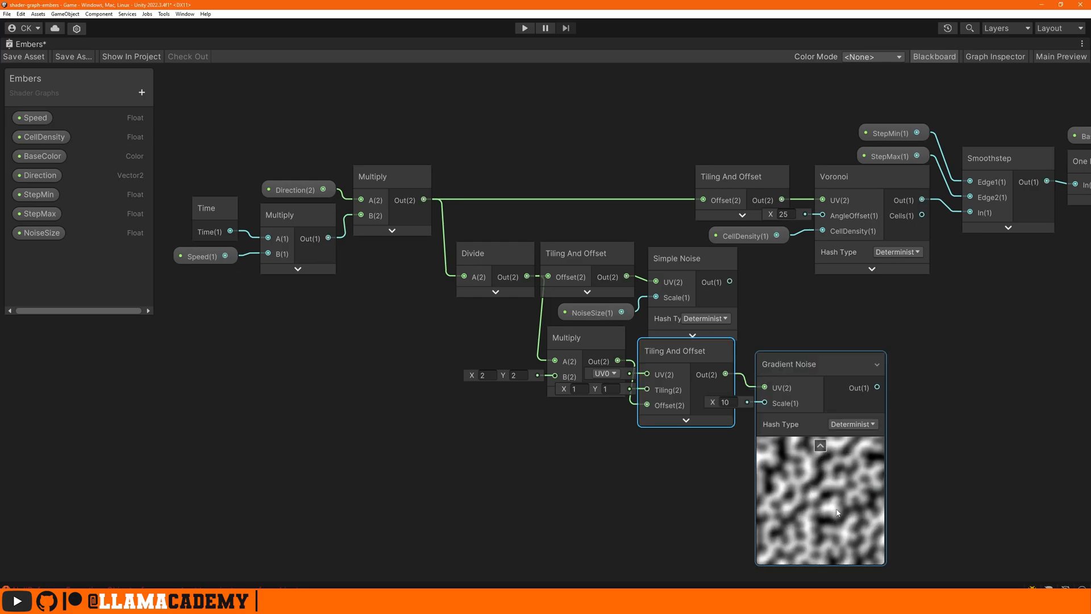
{"action": "left_click", "coordinate": [728, 402]}
{"action": "type", "text": "d"}
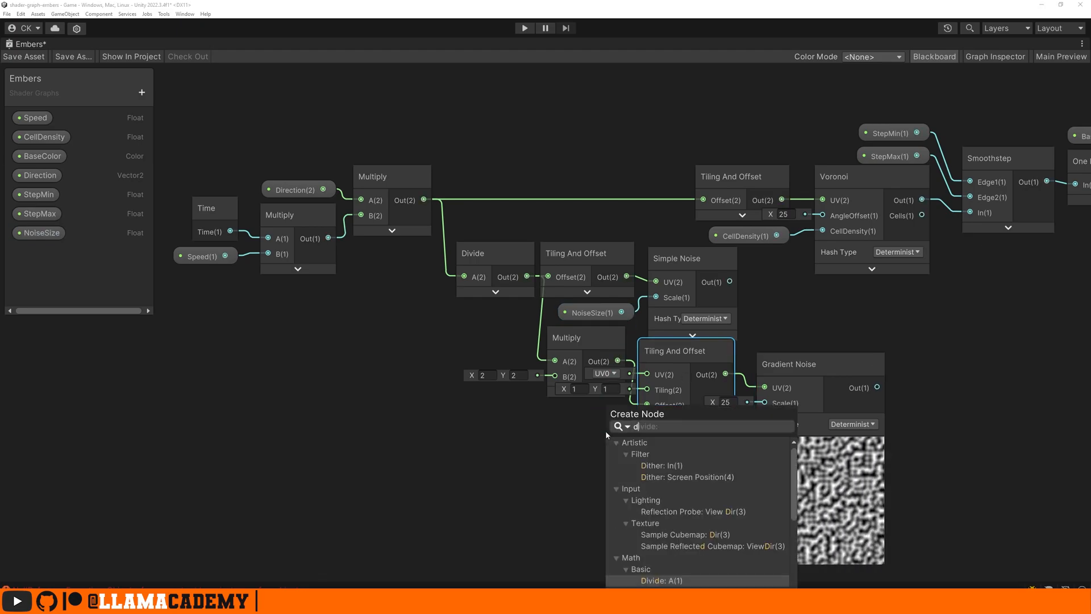
{"action": "left_click", "coordinate": [654, 581]}
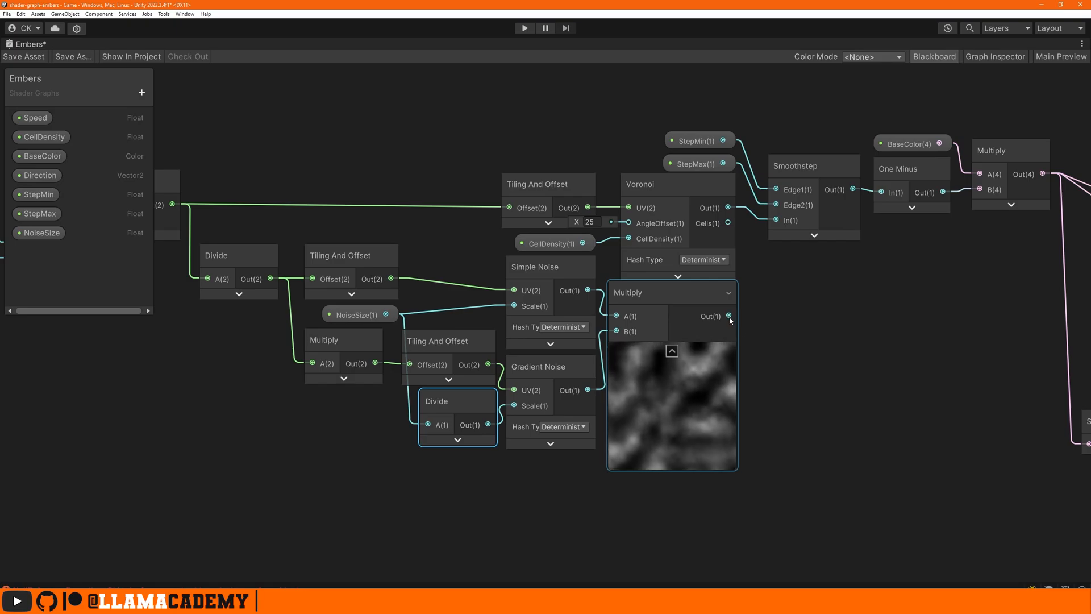
Step: Raise the combined noise to a Power of 2 and hide the node preview
{"action": "type", "text": "power"}
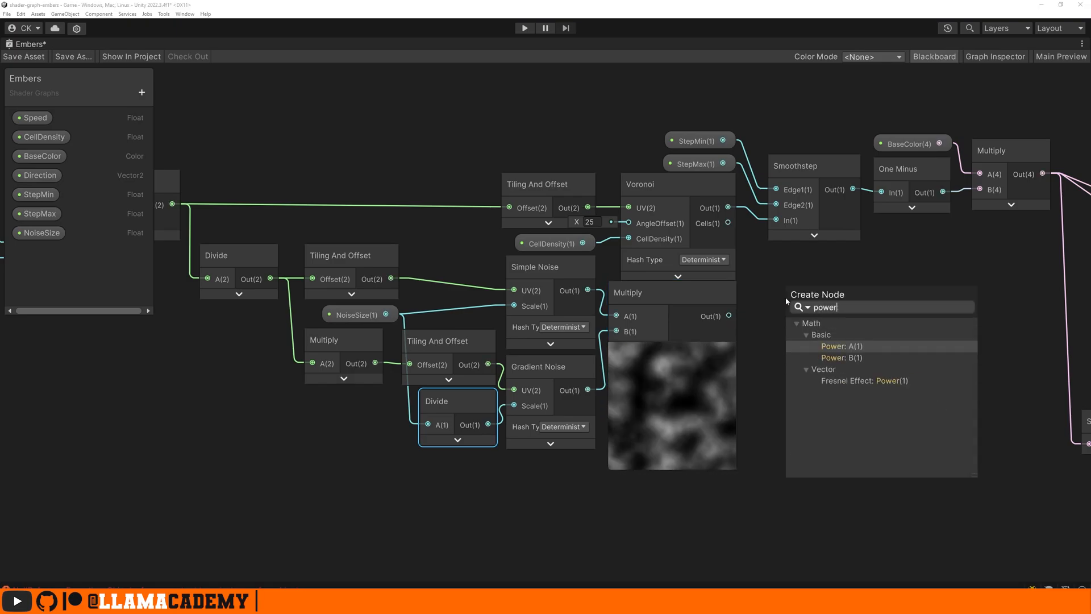
{"action": "left_click", "coordinate": [841, 345]}
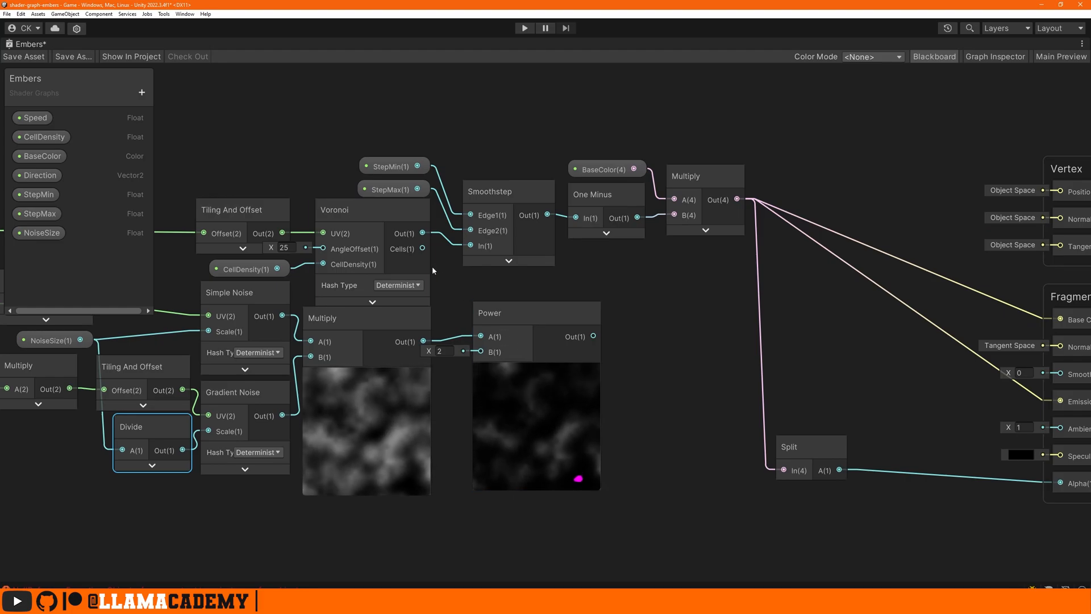
{"action": "left_click", "coordinate": [510, 312]}
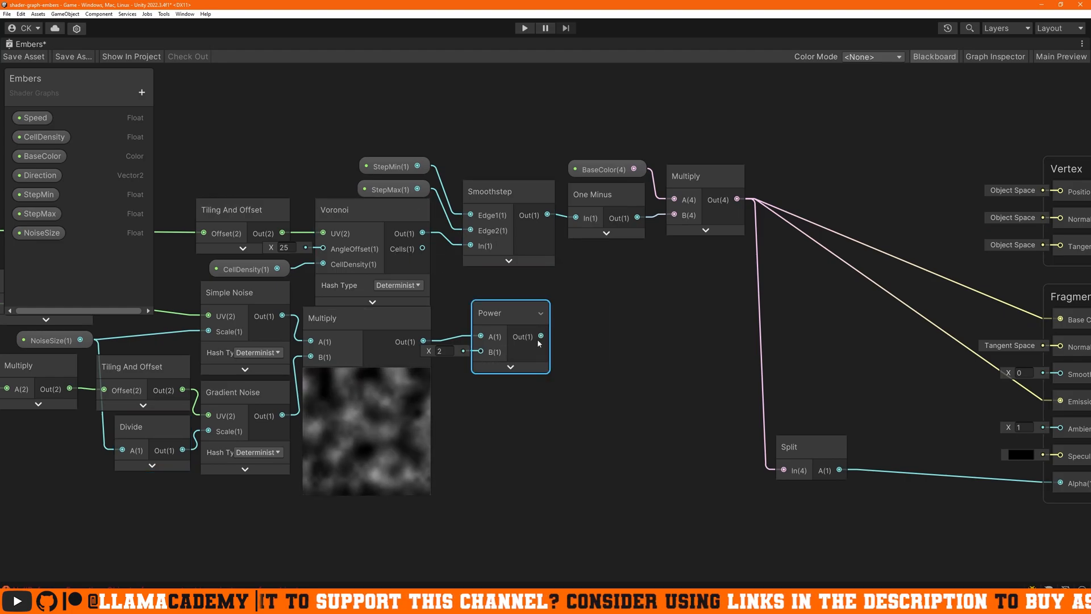
{"action": "mouse_move", "coordinate": [574, 321]}
{"action": "type", "text": "PulseSpeed"}
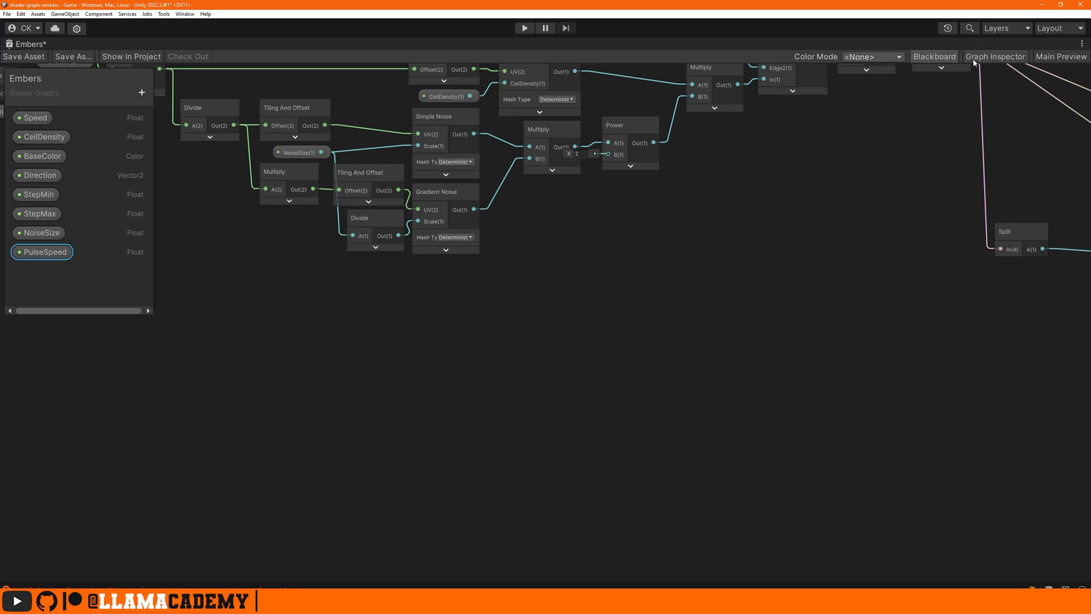
Step: Add PulseSpeed times Time into a Sine remapped from -1..1 to 0.25..1
{"action": "left_click", "coordinate": [996, 57]}
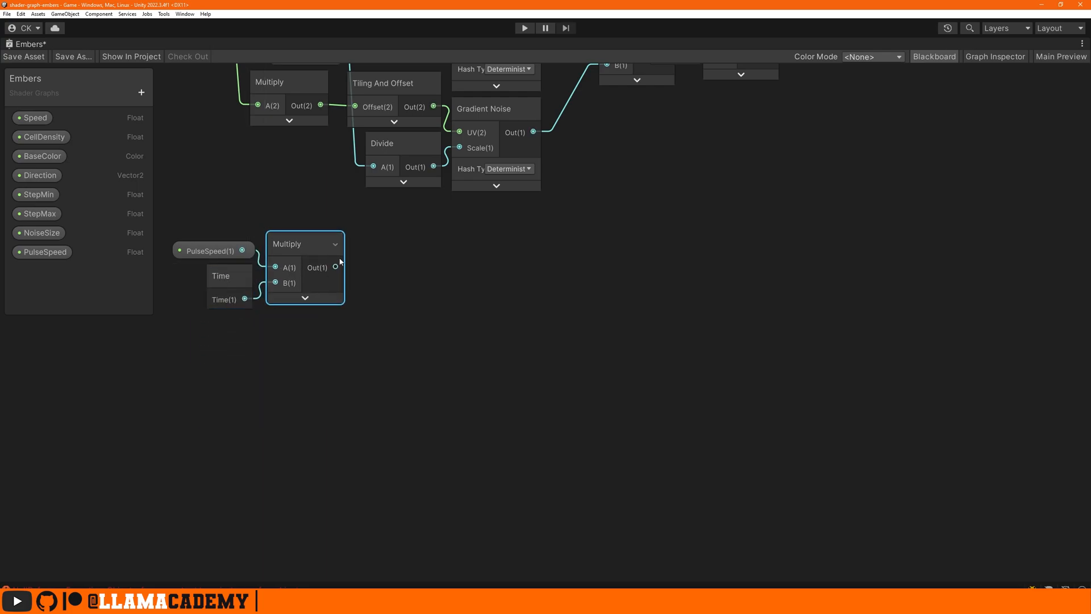
{"action": "type", "text": "sine"}
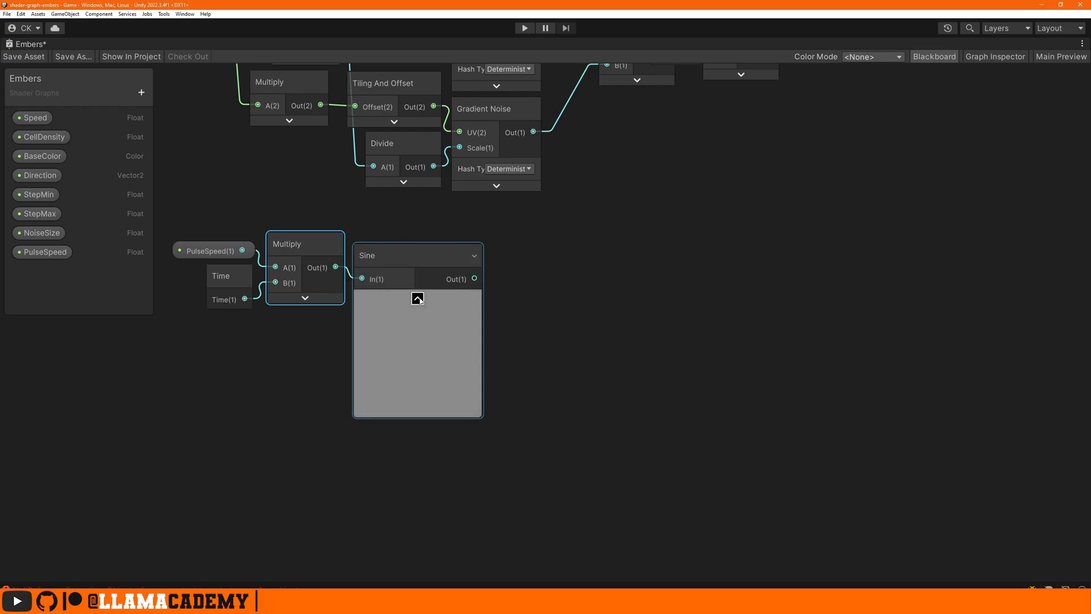
{"action": "type", "text": "remap"}
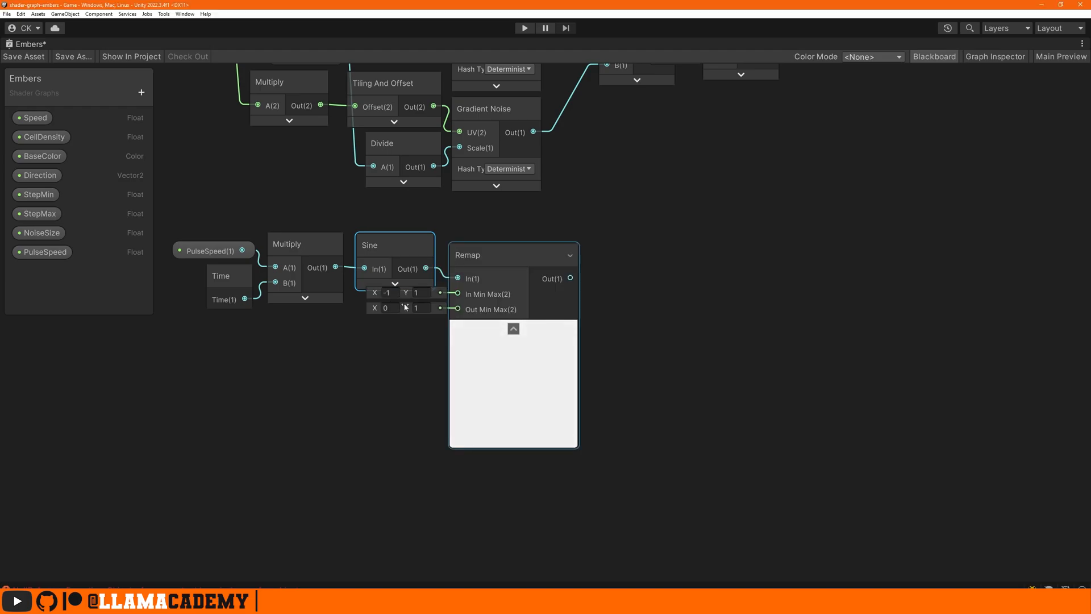
{"action": "type", "text": "0.25"}
{"action": "type", "text": "multi"}
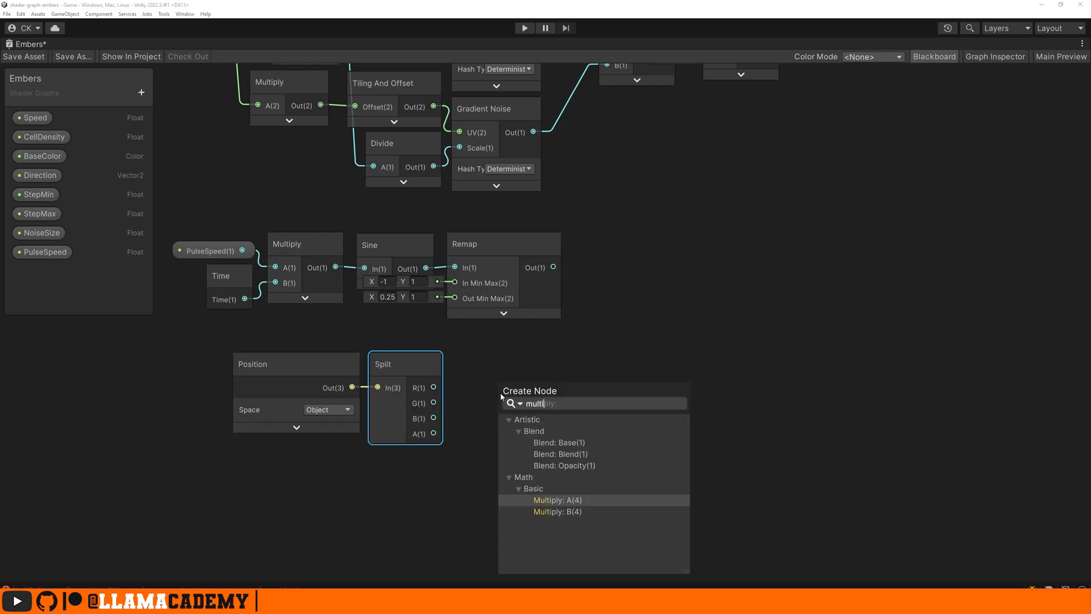
Step: Multiply the remapped sine pulse by 2 and wire it onward
{"action": "left_click", "coordinate": [557, 500]}
{"action": "type", "text": "sat"}
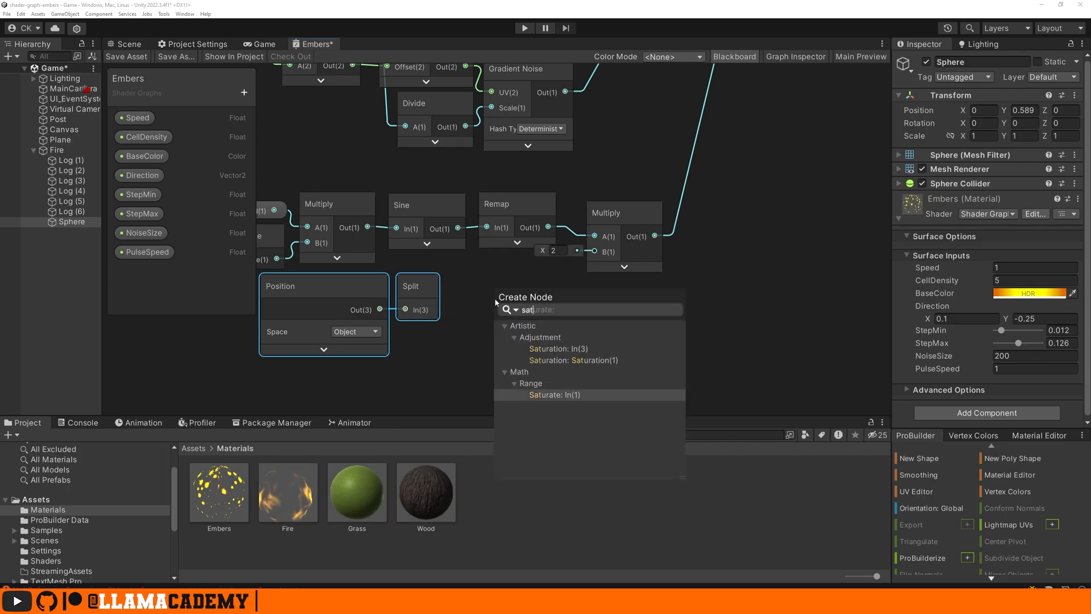
Step: Saturate Split G, remap it to 0.25–1 into the pulse Multiply, and save the graph
{"action": "left_click", "coordinate": [555, 394]}
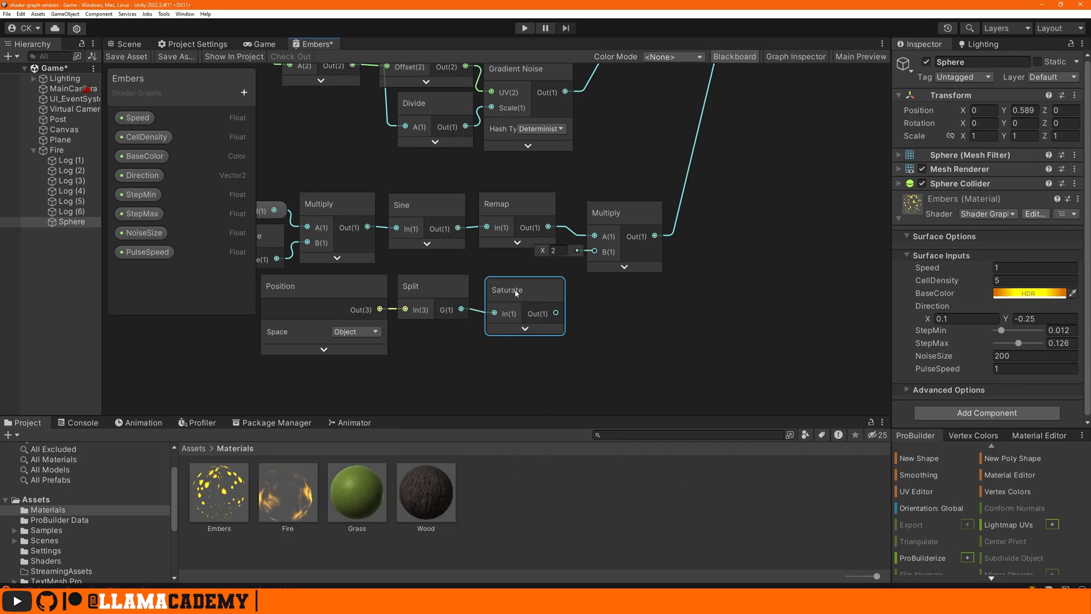
{"action": "type", "text": "remap"}
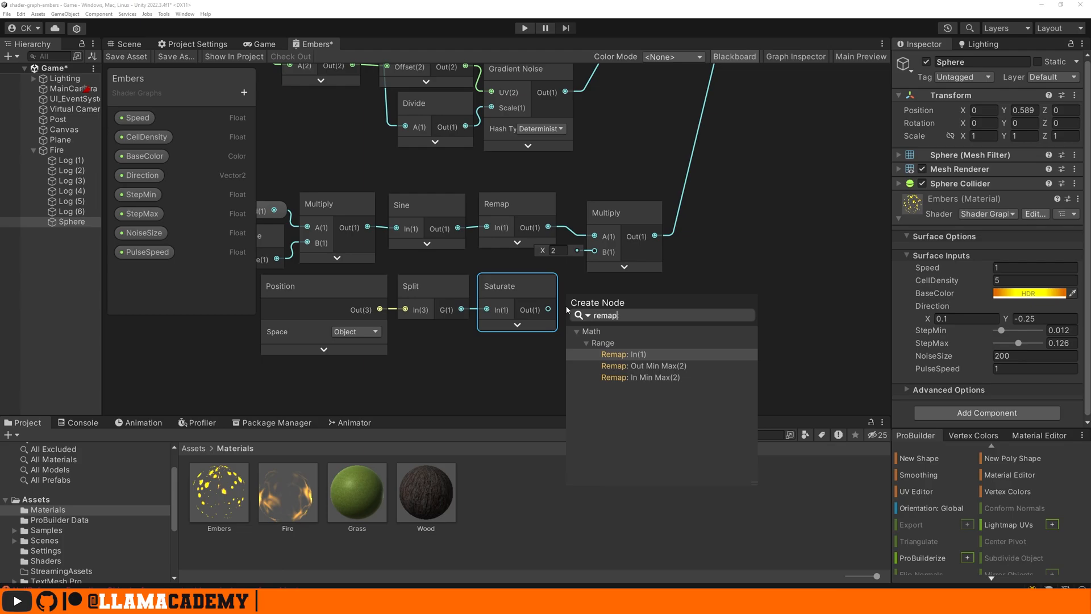
{"action": "left_click", "coordinate": [622, 355]}
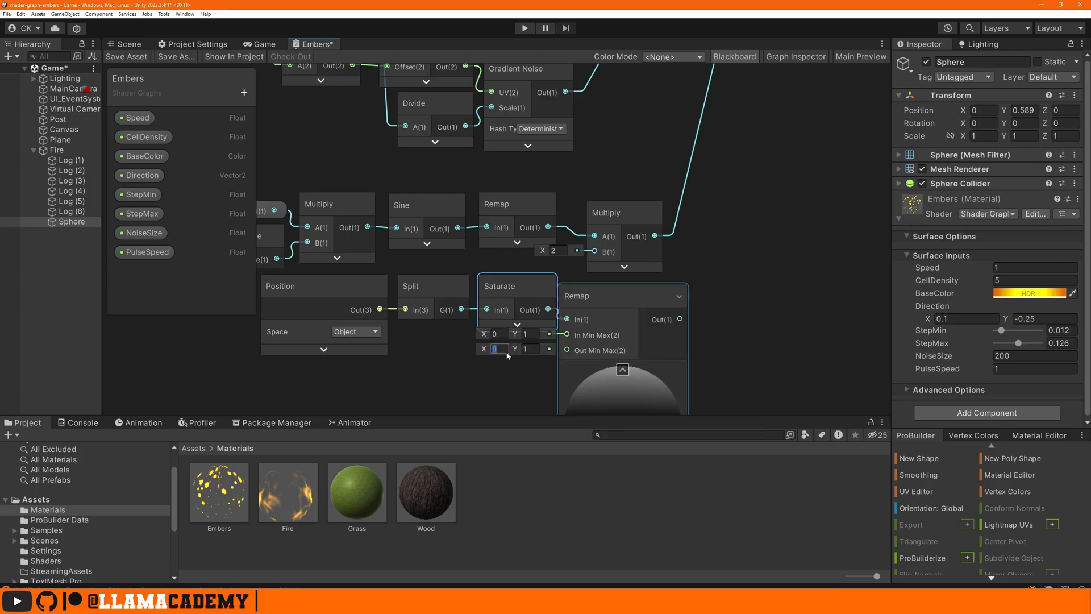
{"action": "type", "text": "0.25"}
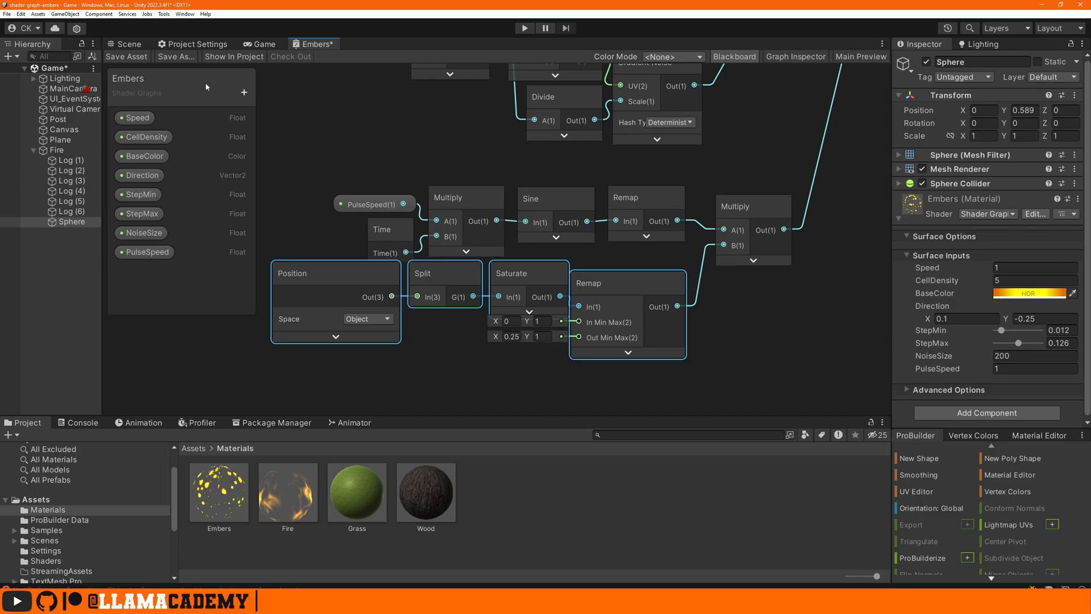
{"action": "left_click", "coordinate": [127, 43]}
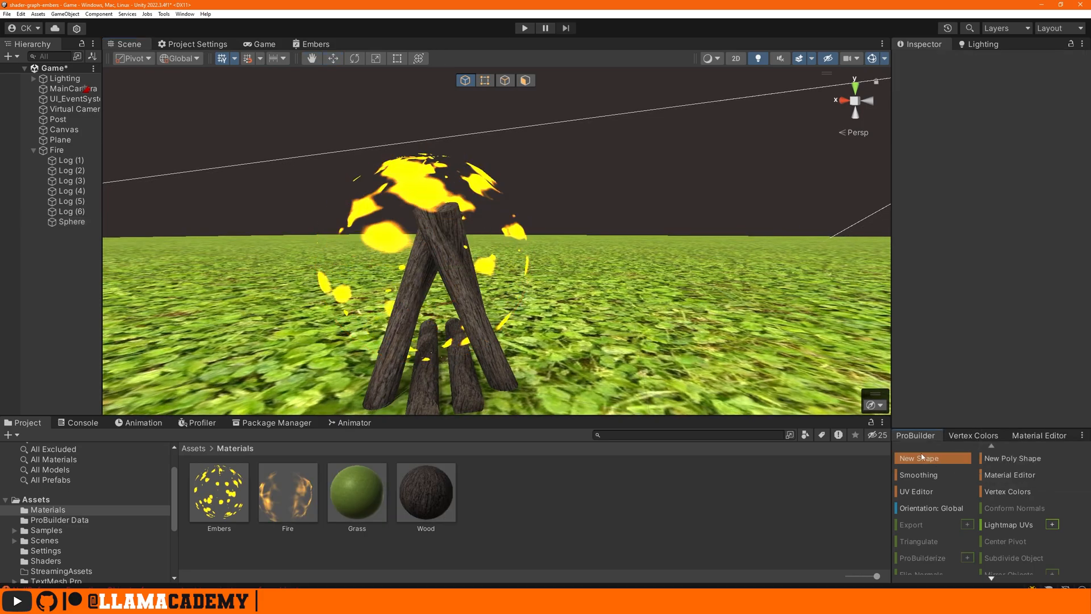
Step: Create a new ProBuilder Cone shape and draw it in the scene
{"action": "left_click", "coordinate": [932, 458]}
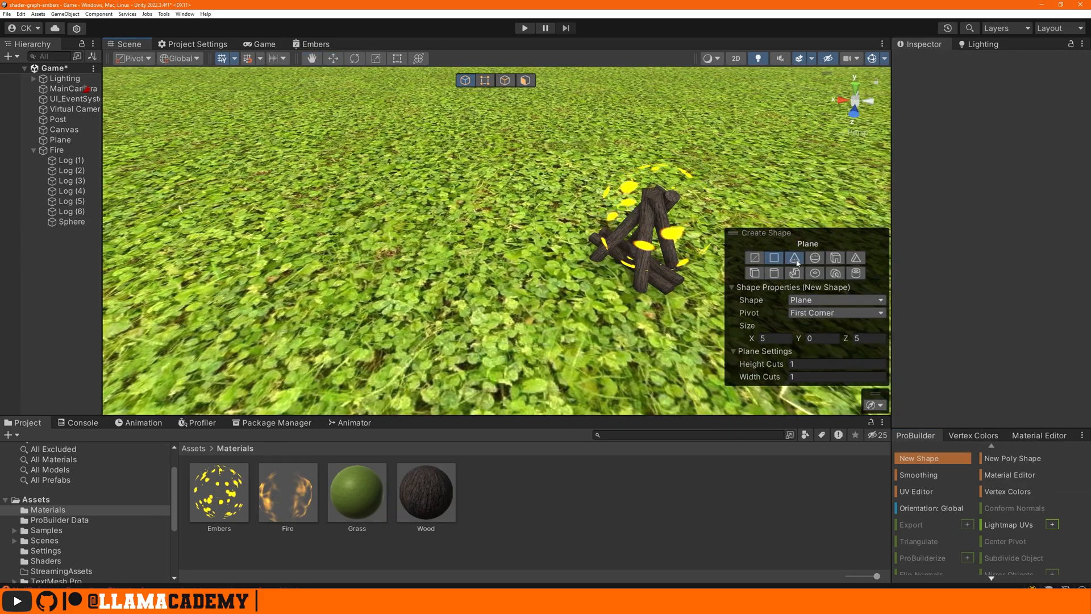
{"action": "left_click", "coordinate": [795, 258]}
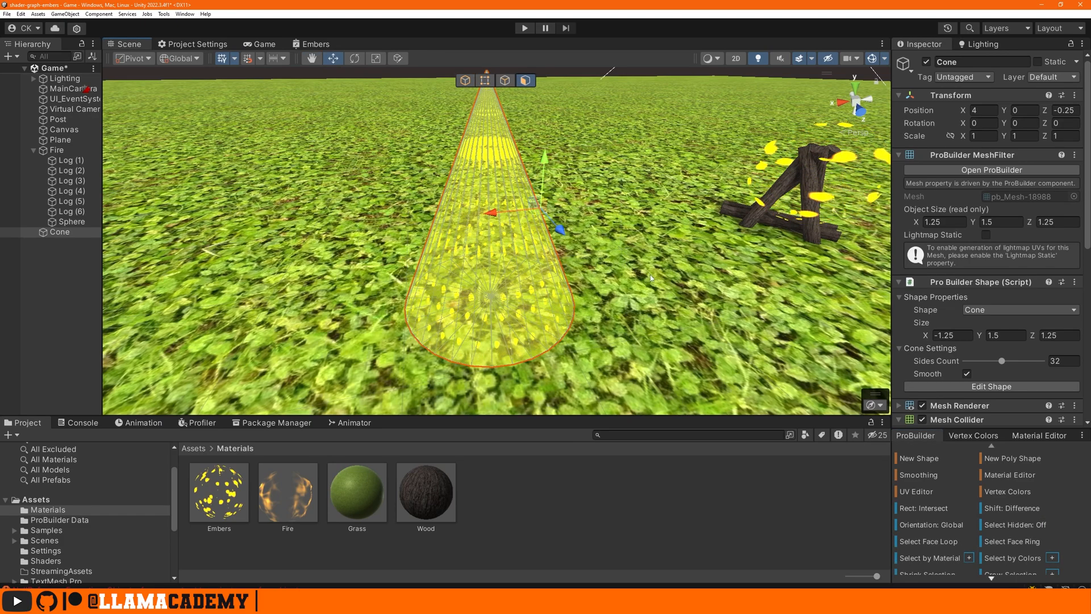
{"action": "scroll", "scroll_direction": "down", "scroll_amount": 3}
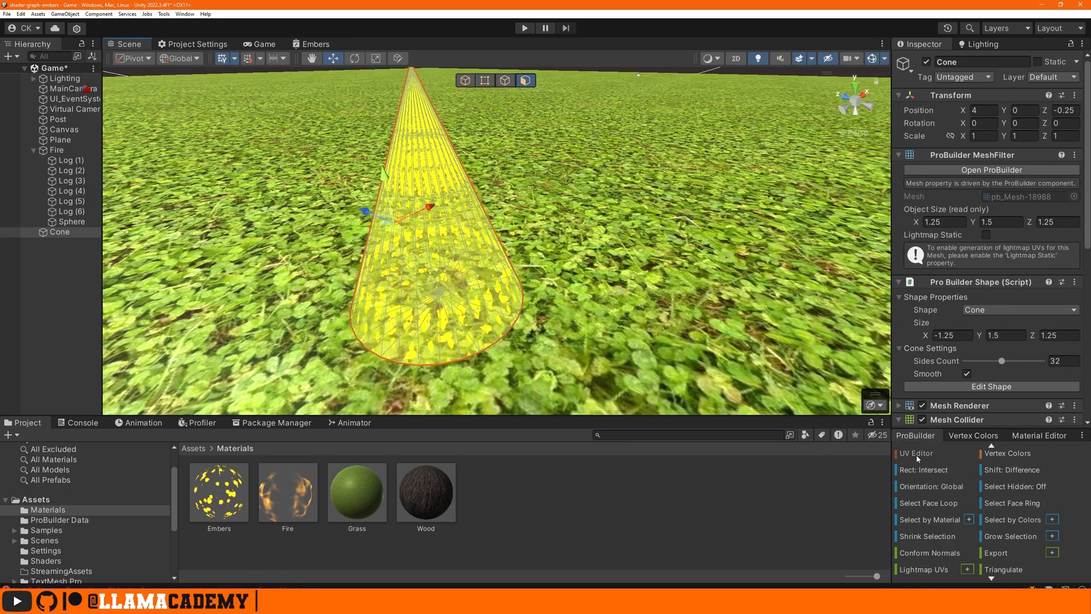
Step: Convert the cone's UVs to auto Fit mode, flip it 180° in X and place it over the fire
{"action": "left_click", "coordinate": [916, 452]}
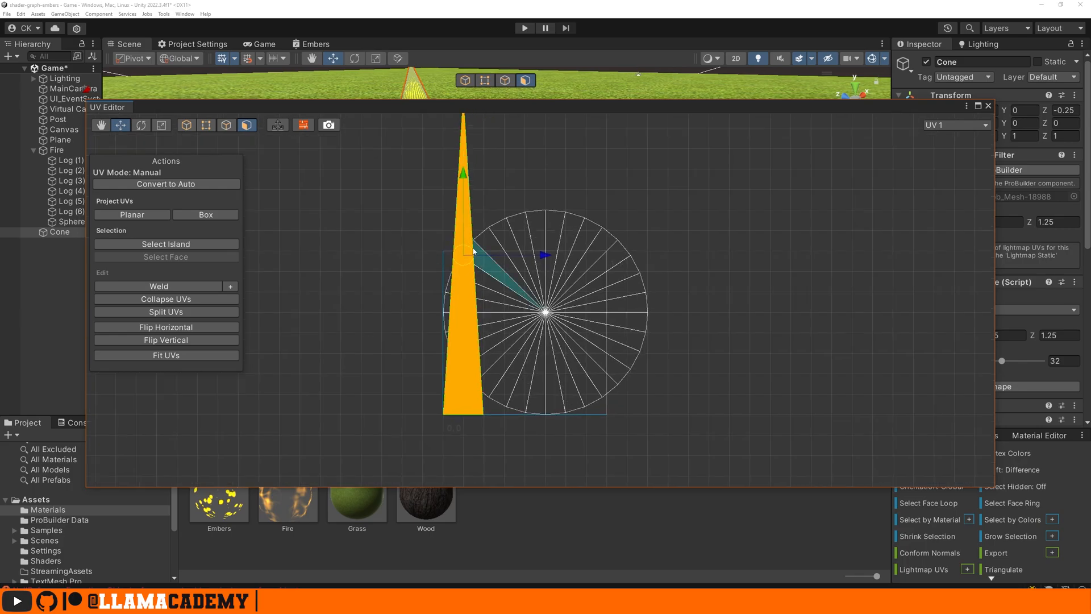
{"action": "left_click", "coordinate": [166, 184]}
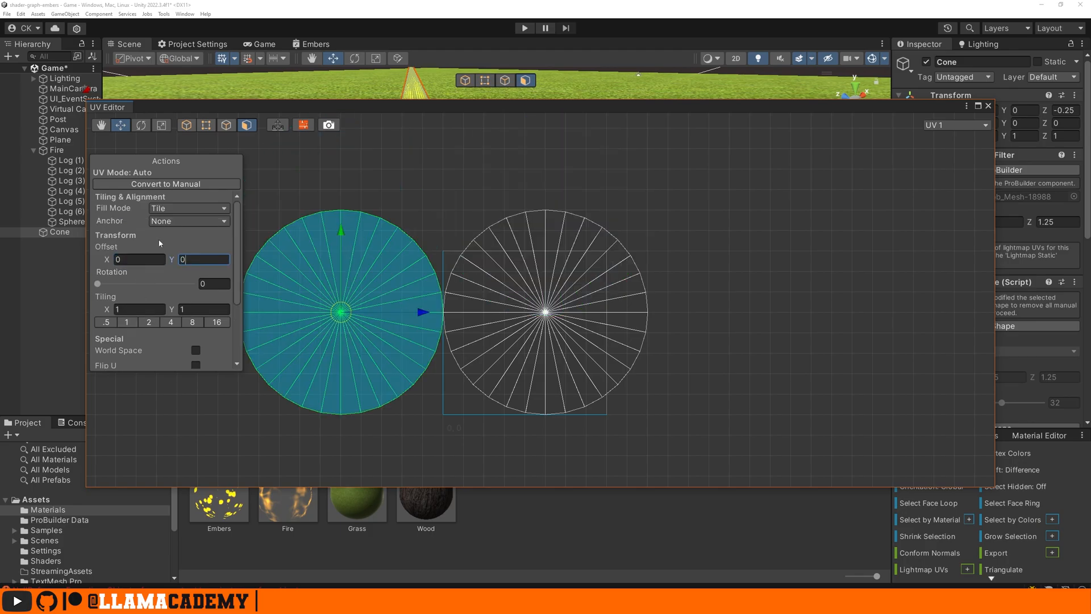
{"action": "left_click", "coordinate": [188, 208]}
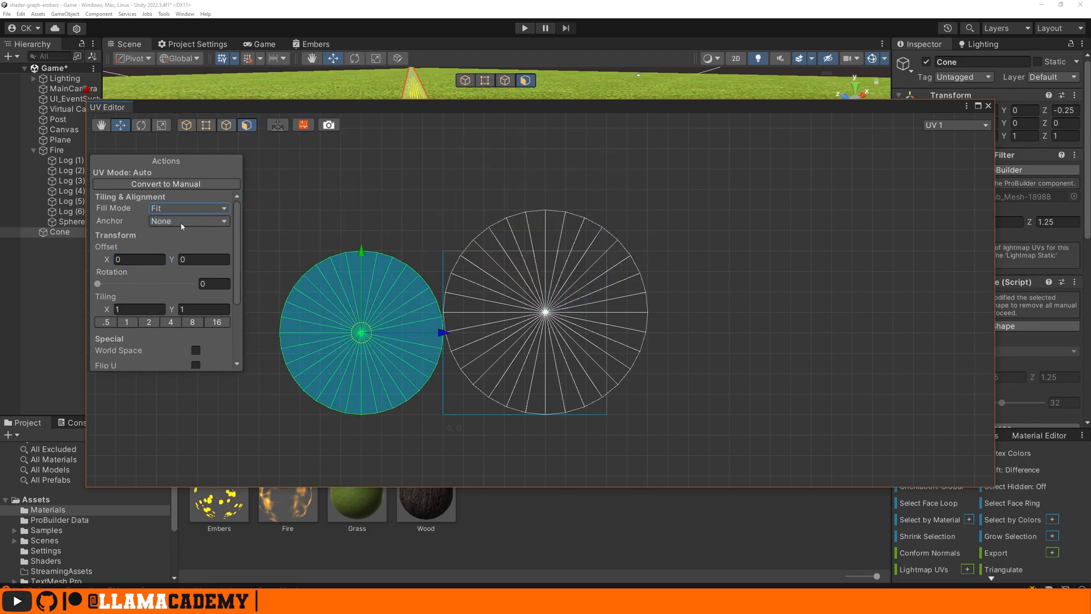
{"action": "scroll", "scroll_direction": "down", "scroll_amount": 3}
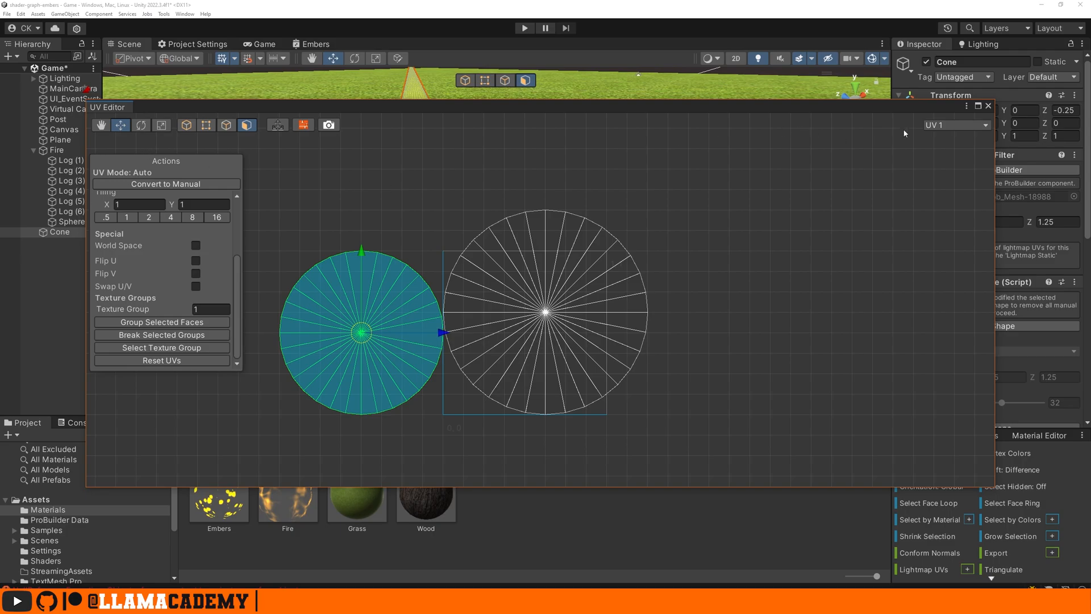
{"action": "left_click", "coordinate": [989, 106]}
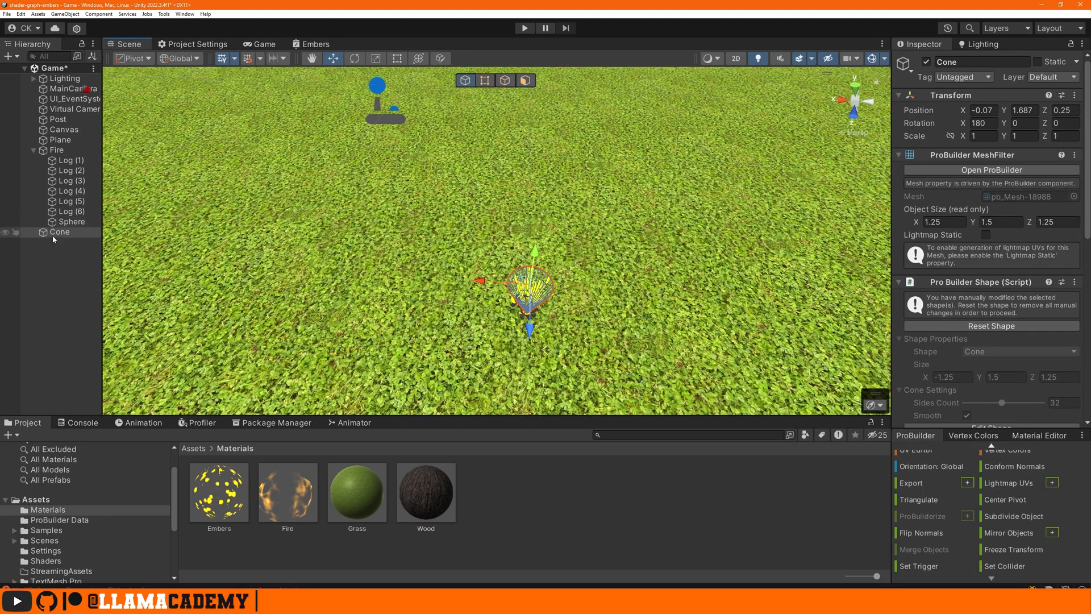
Step: Disable the ember Sphere, reposition the cone over the logs and duplicate it as Cone (1)
{"action": "left_click", "coordinate": [72, 221]}
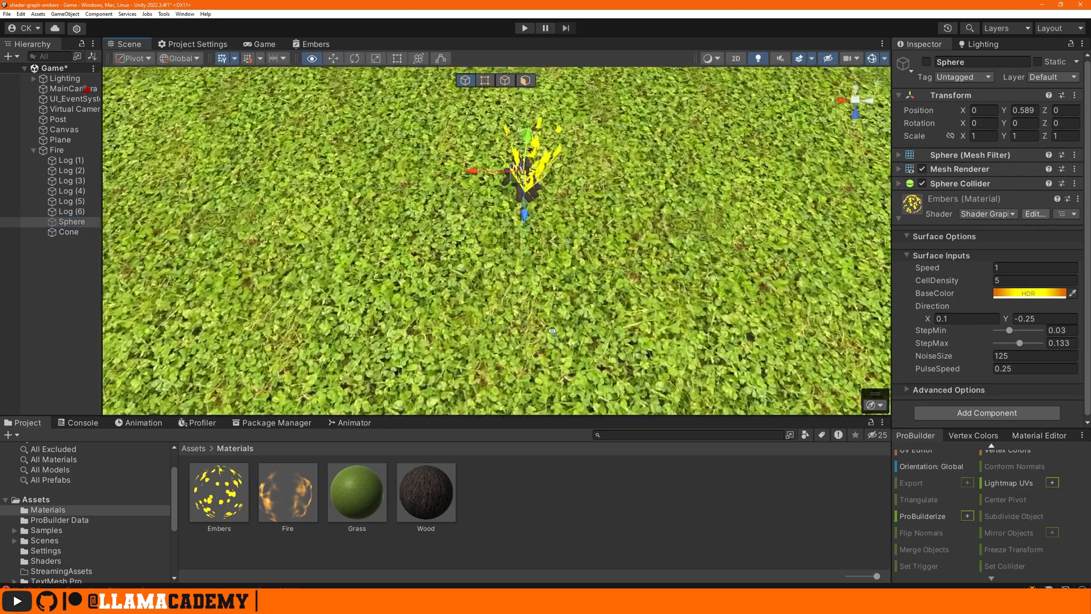
{"action": "left_click", "coordinate": [68, 232]}
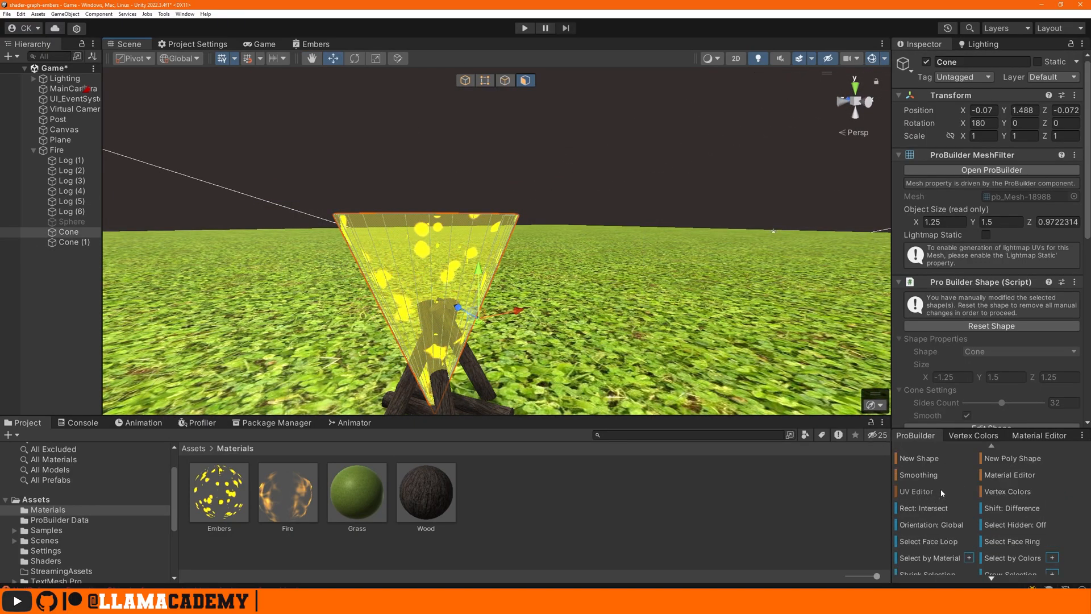
{"action": "left_click", "coordinate": [915, 491]}
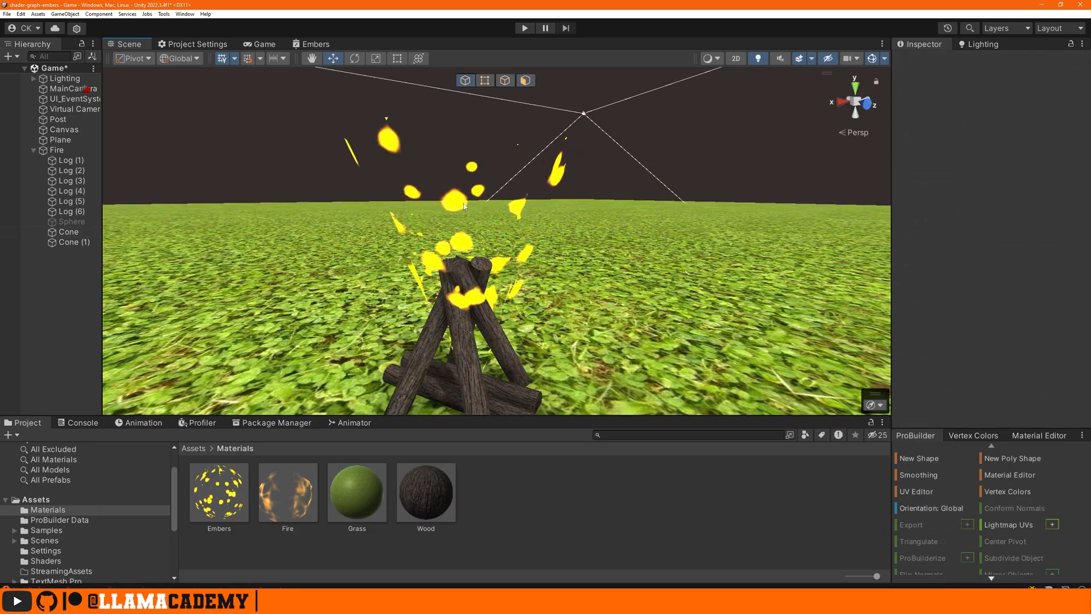
{"action": "left_click", "coordinate": [73, 241]}
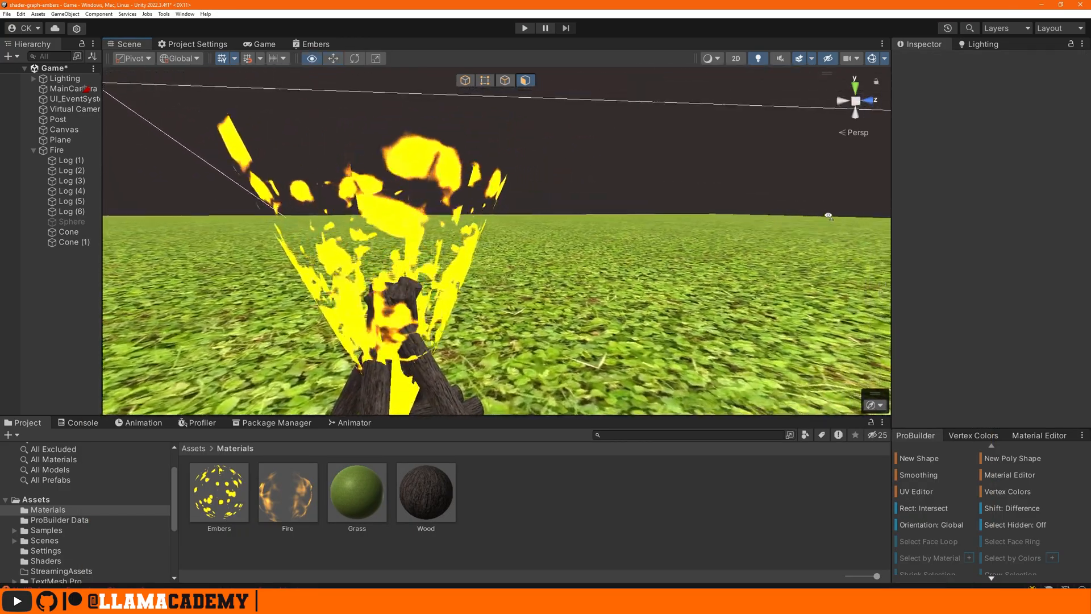
{"action": "left_click", "coordinate": [73, 241]}
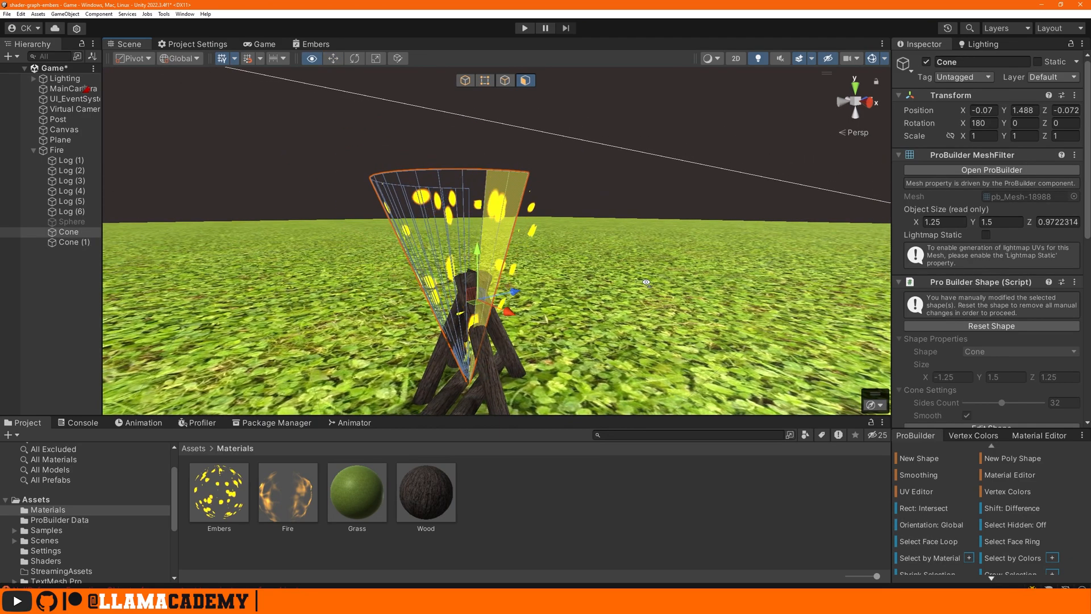
{"action": "left_click", "coordinate": [915, 491]}
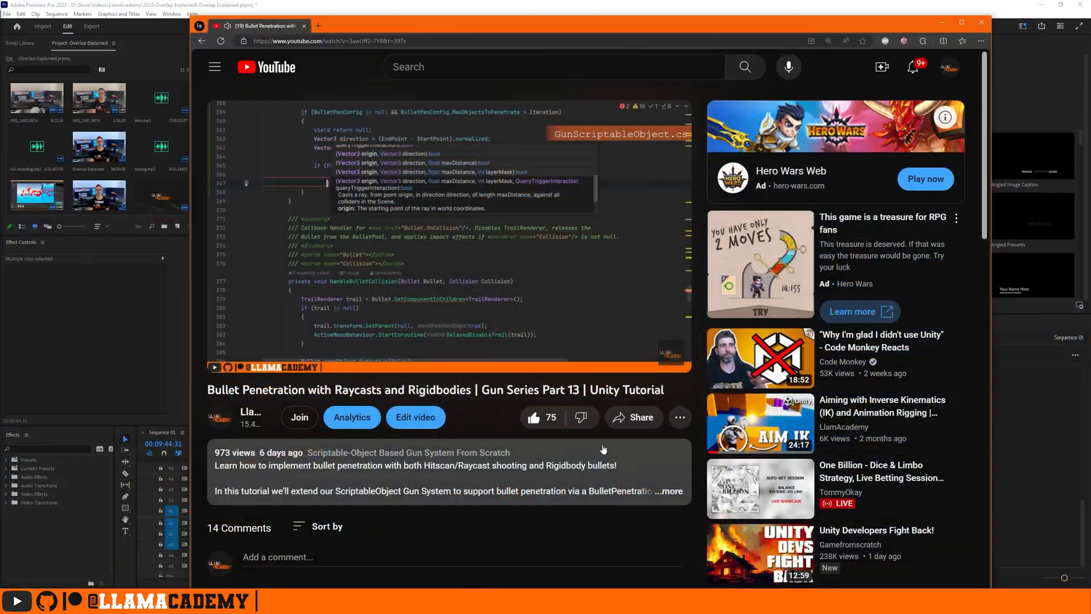
Step: Expand the YouTube tutorial's full description with its chapter list
{"action": "left_click", "coordinate": [666, 491]}
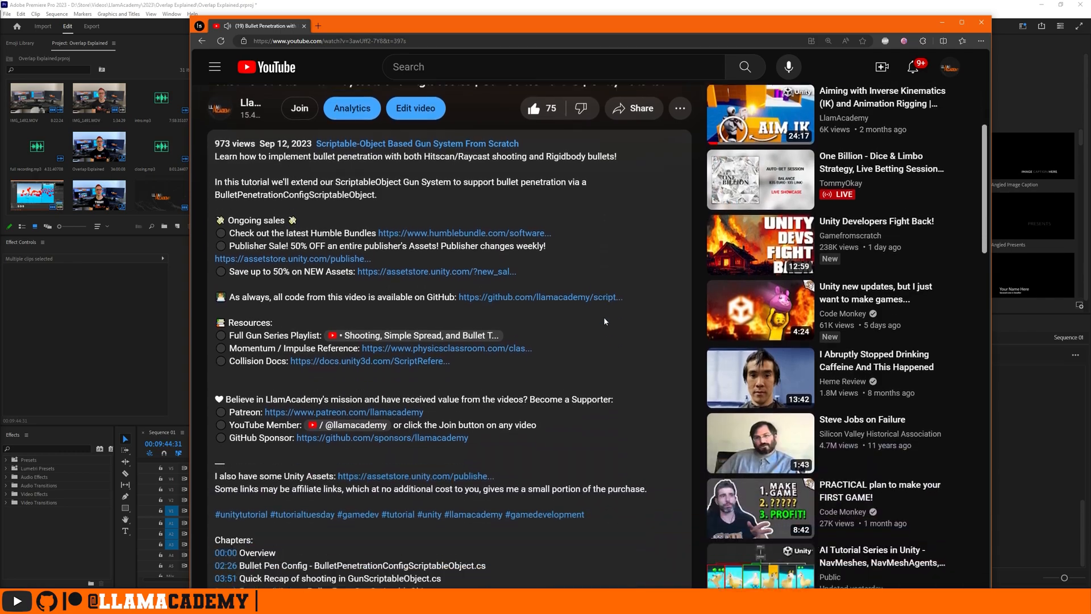